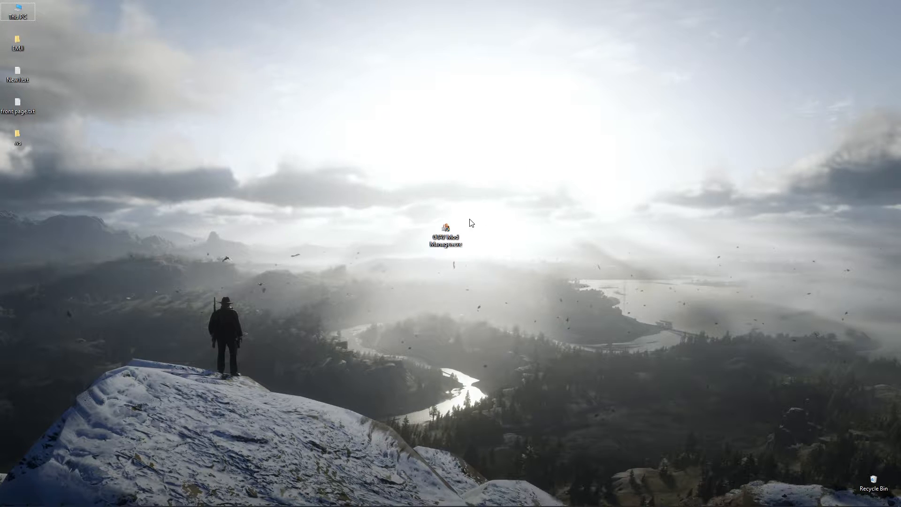
mouse_move(445, 230)
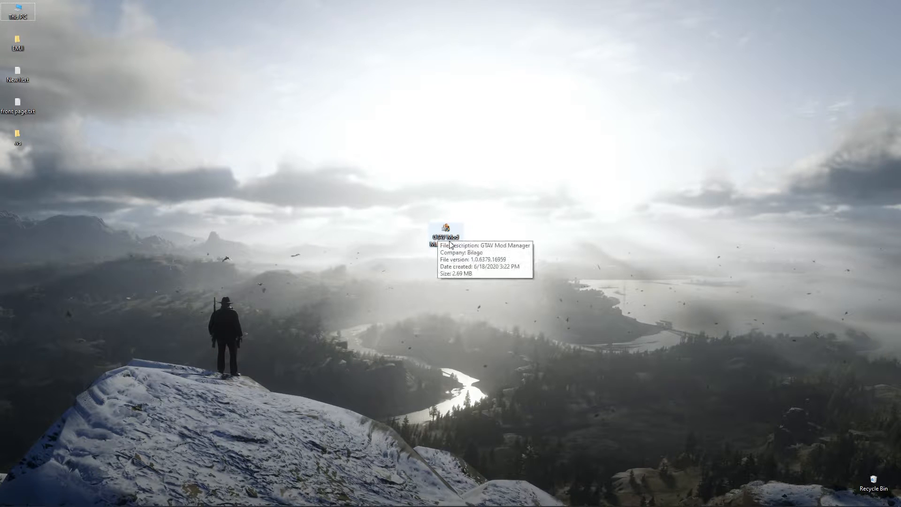
mouse_move(453, 277)
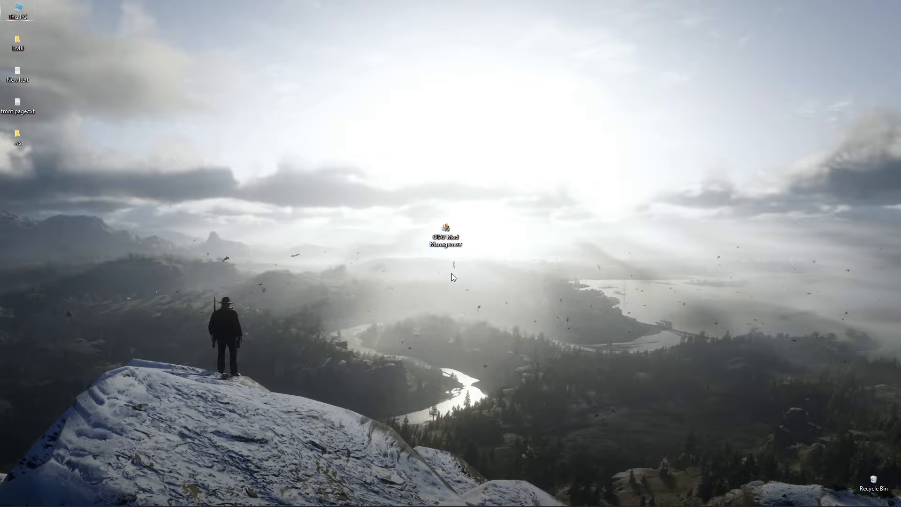
mouse_move(338, 147)
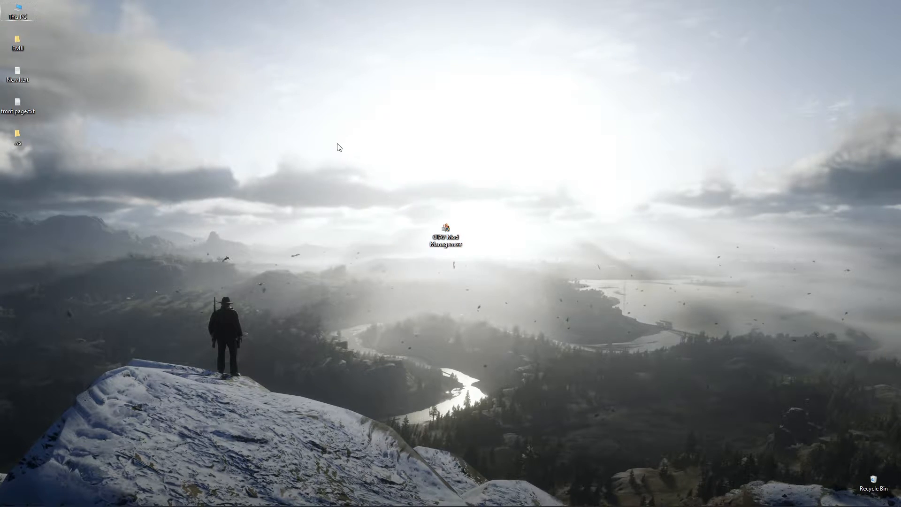
- Launch GTAV Mod Manager and set its installation path to GTA5.exe in Grand Theft Auto V
click(445, 235)
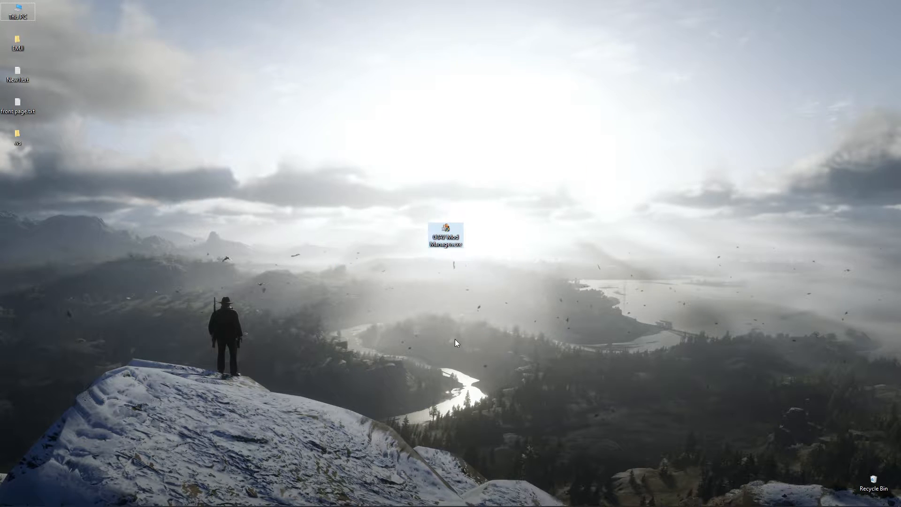
mouse_move(494, 213)
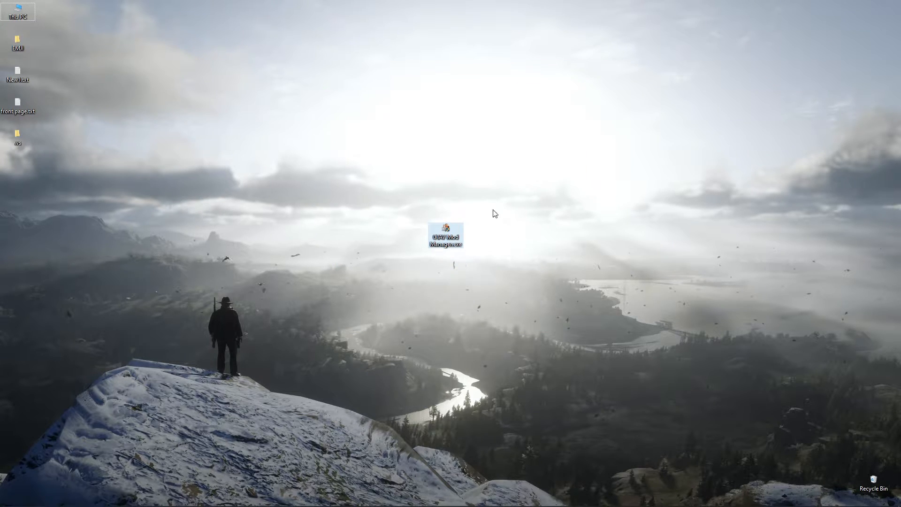
mouse_move(473, 246)
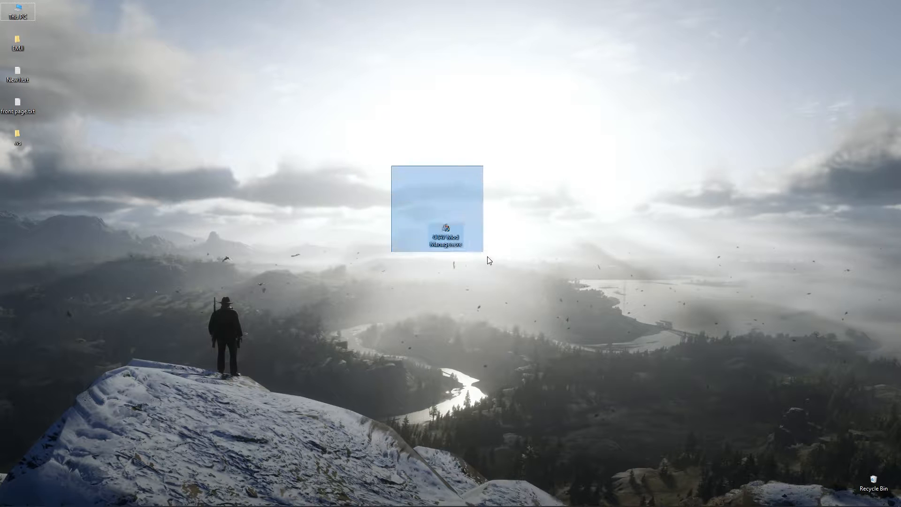
double_click(445, 241)
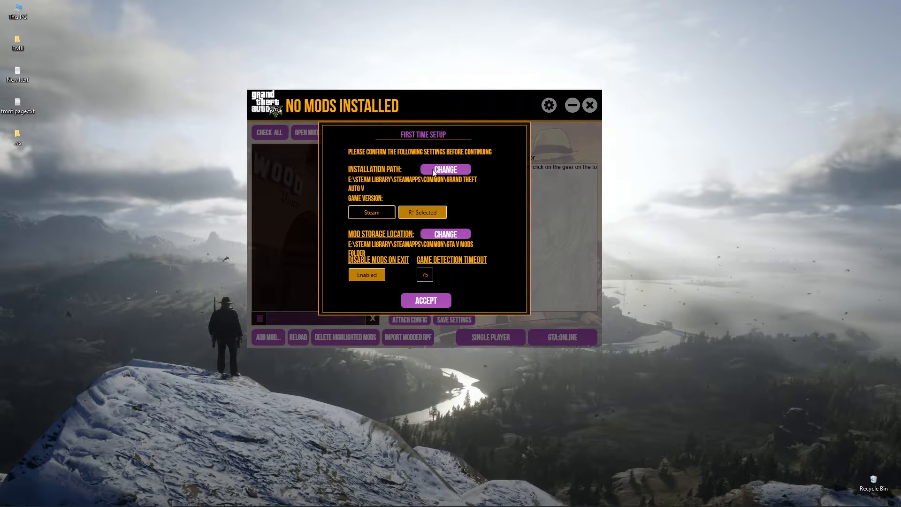
click(445, 169)
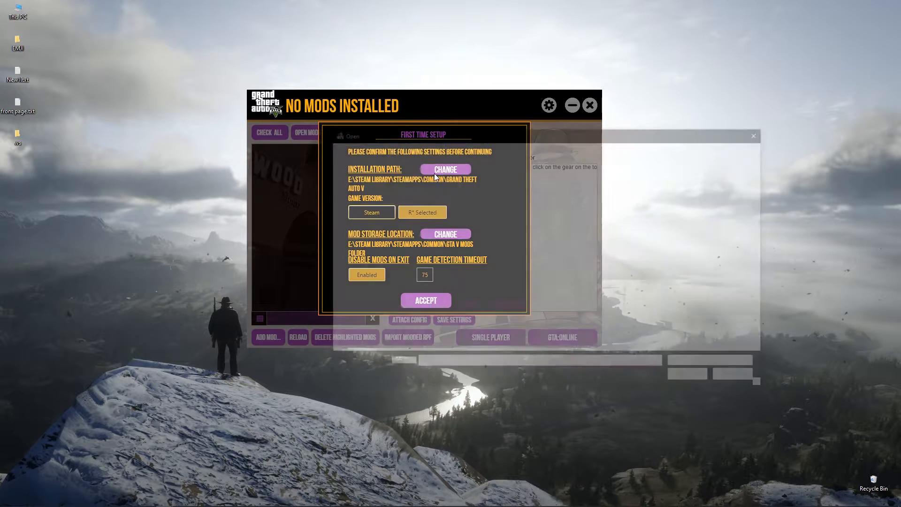
click(445, 169)
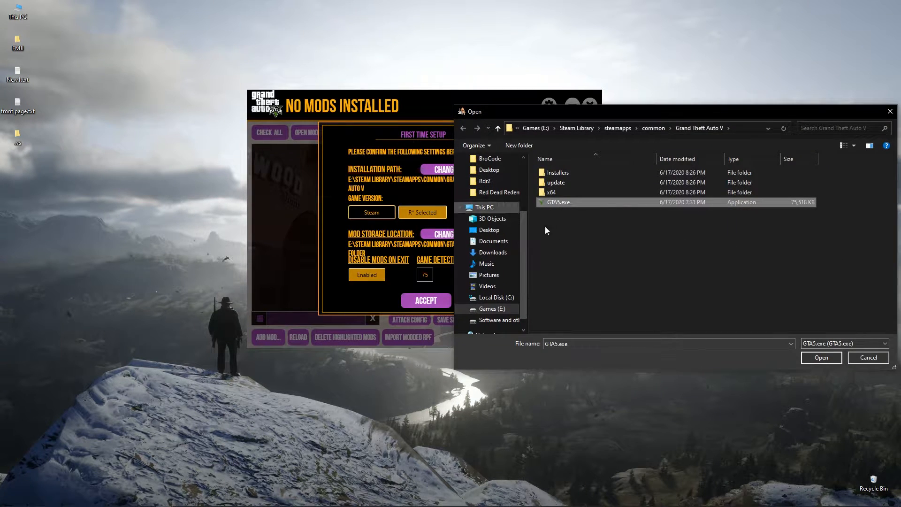
click(821, 357)
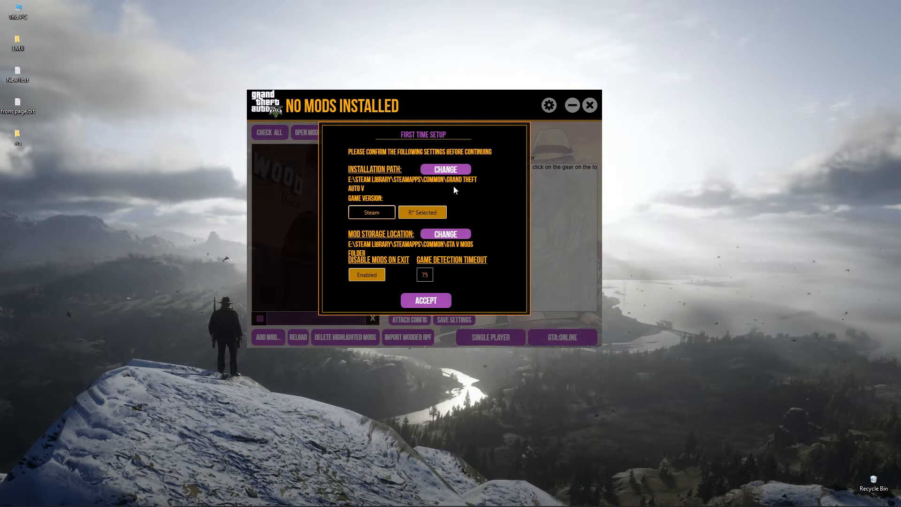
mouse_move(383, 202)
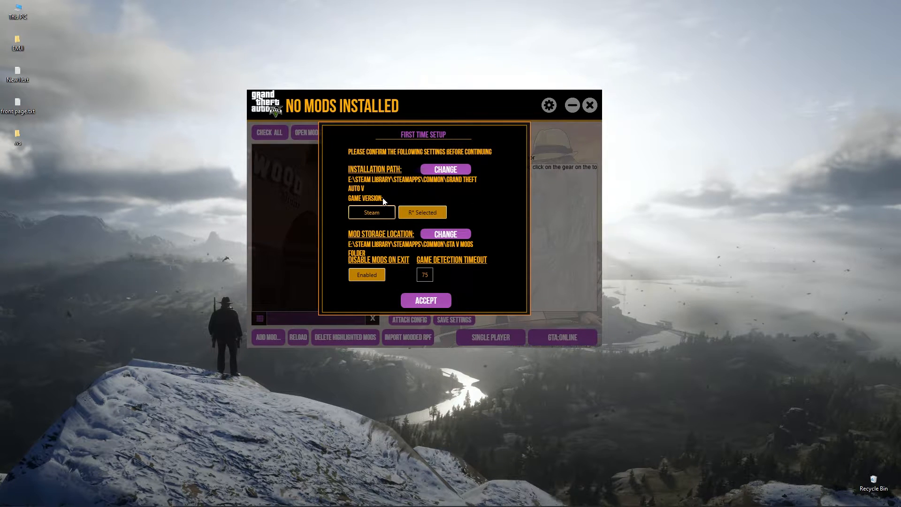
mouse_move(454, 218)
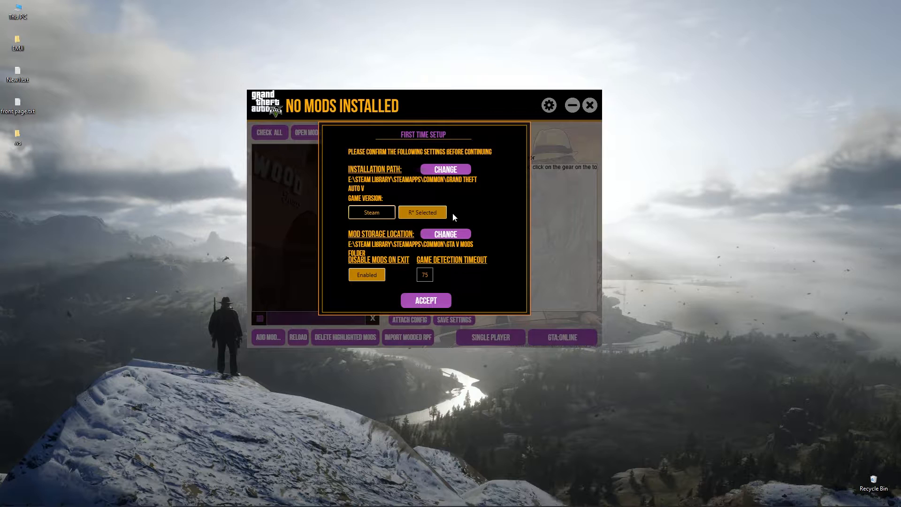
mouse_move(455, 239)
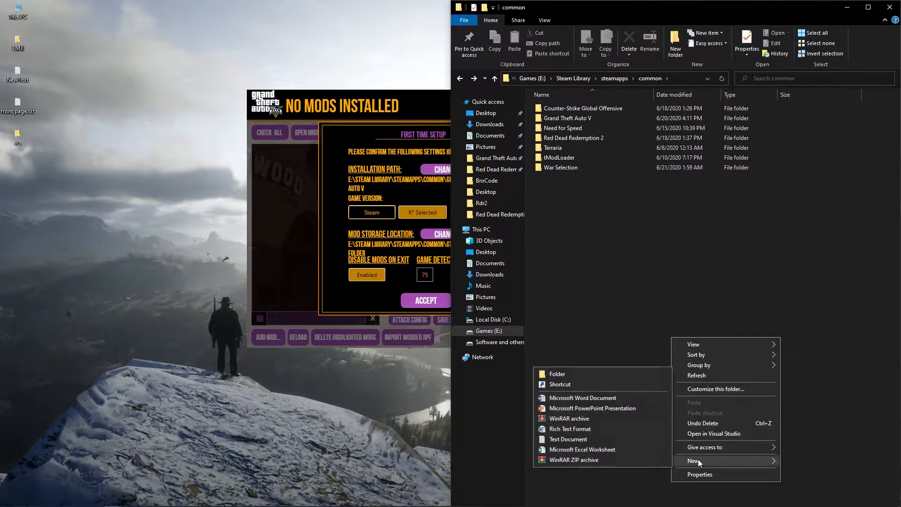
- Create a new folder named 'Gta v mods folder' in the Steam common folder
click(556, 373)
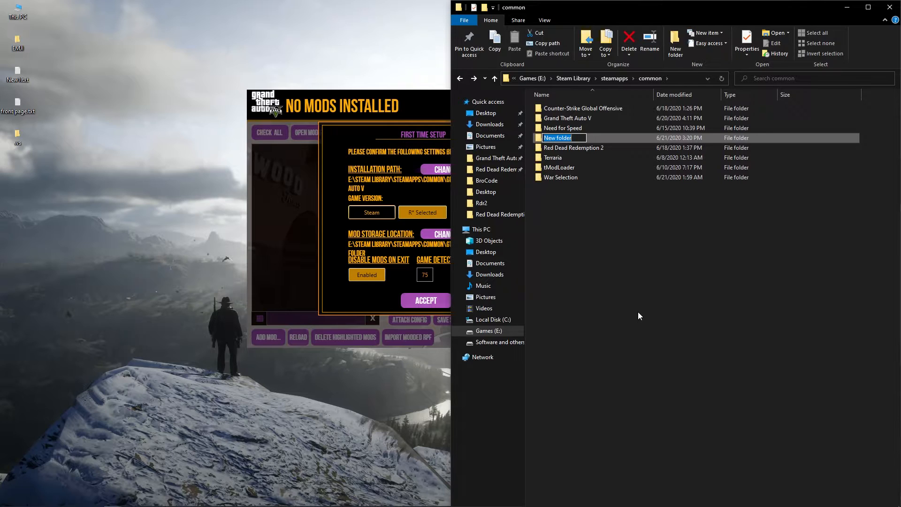
text(Gta v m)
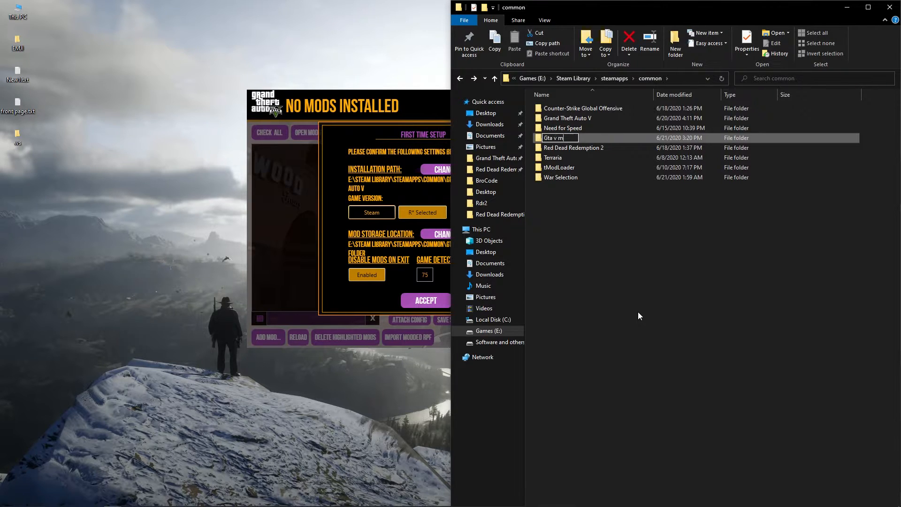
text(ods fo)
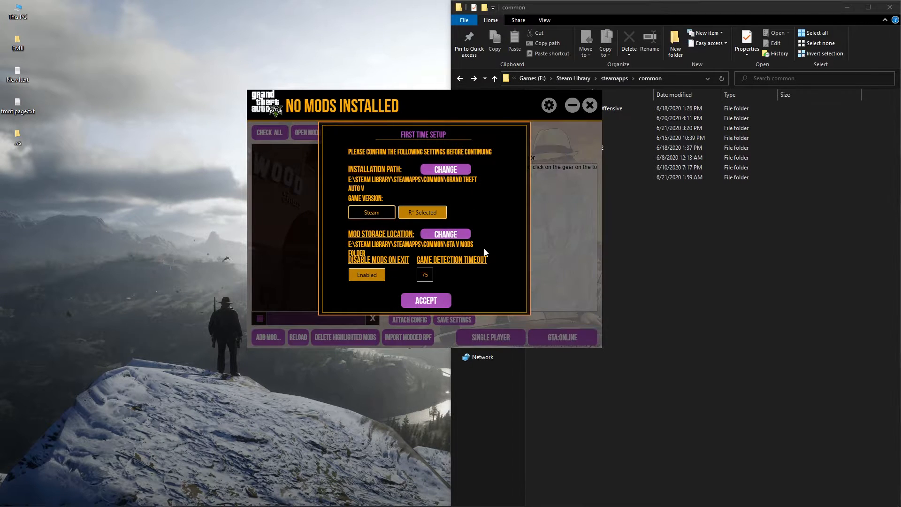
- Set mod storage to common\Gta v mods folder and accept the first-time setup
click(445, 233)
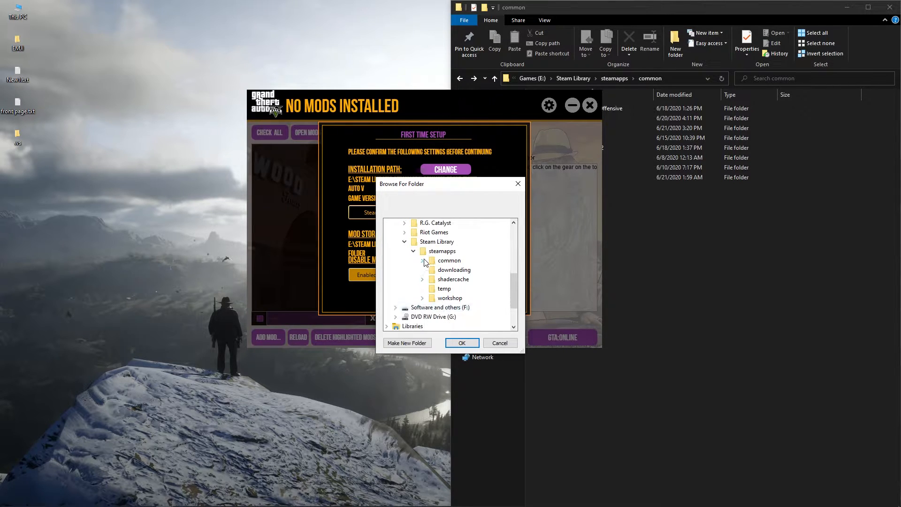
click(423, 261)
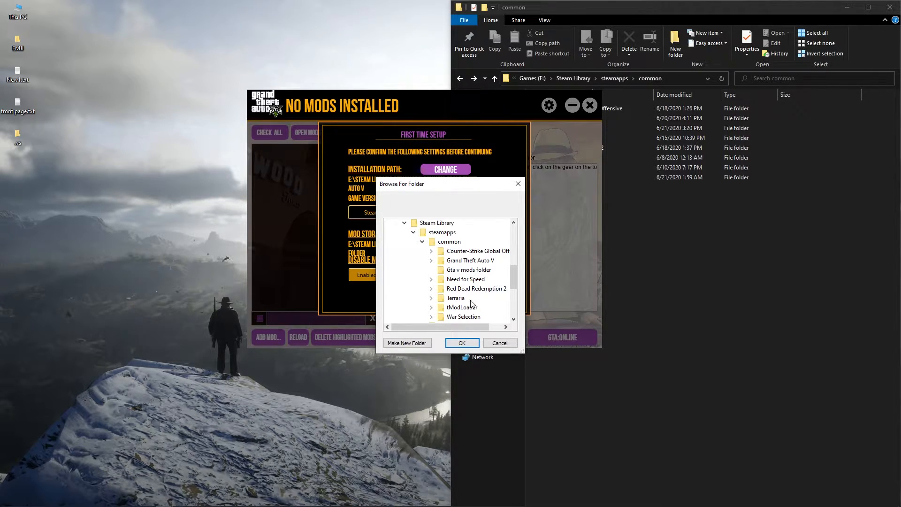
click(462, 342)
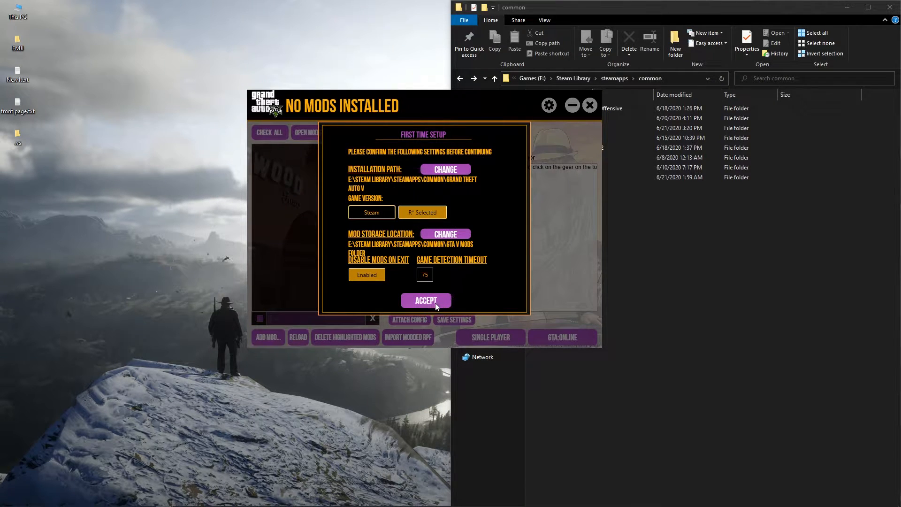
click(425, 300)
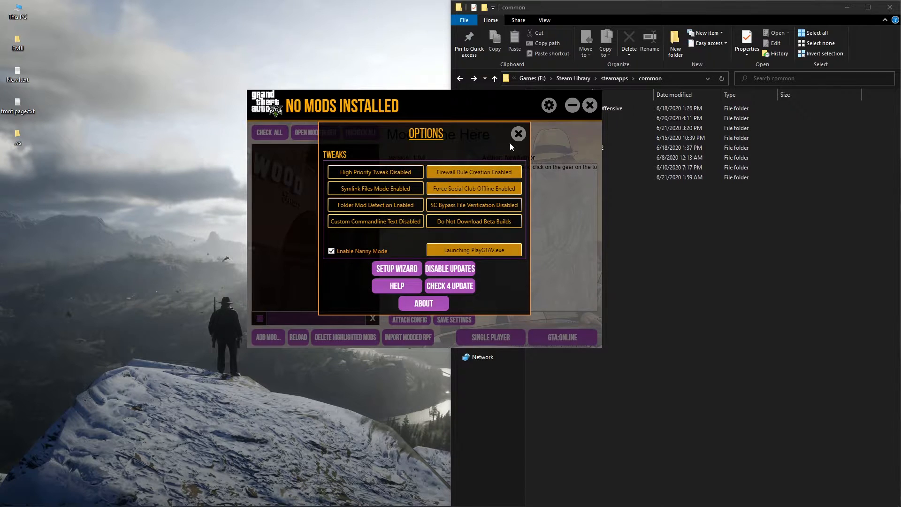
click(517, 133)
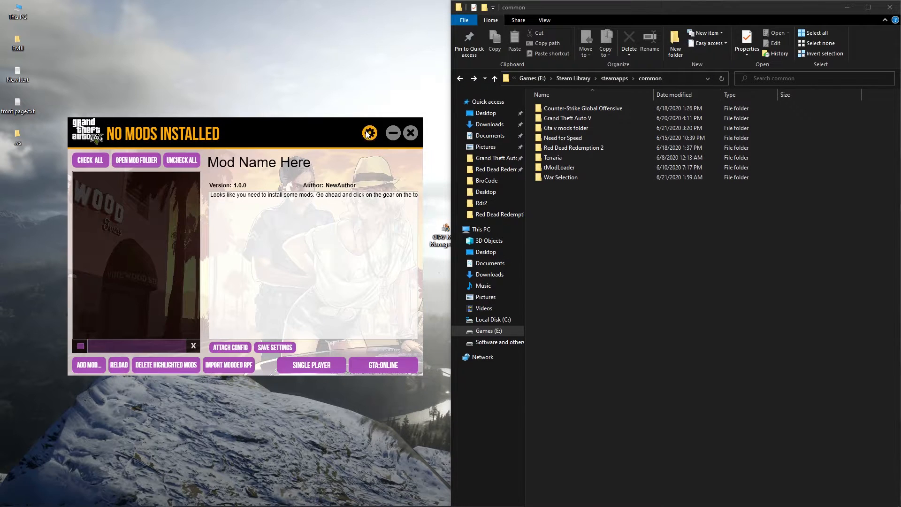
click(369, 133)
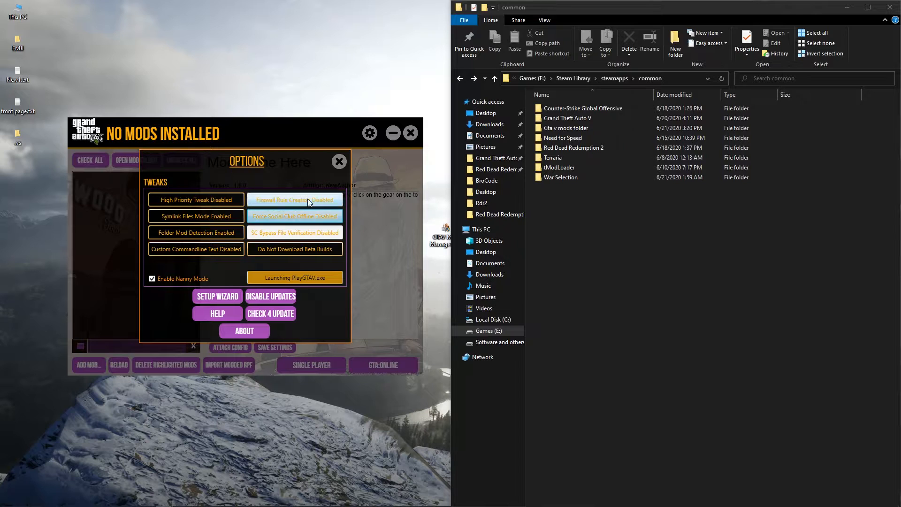
mouse_move(294, 216)
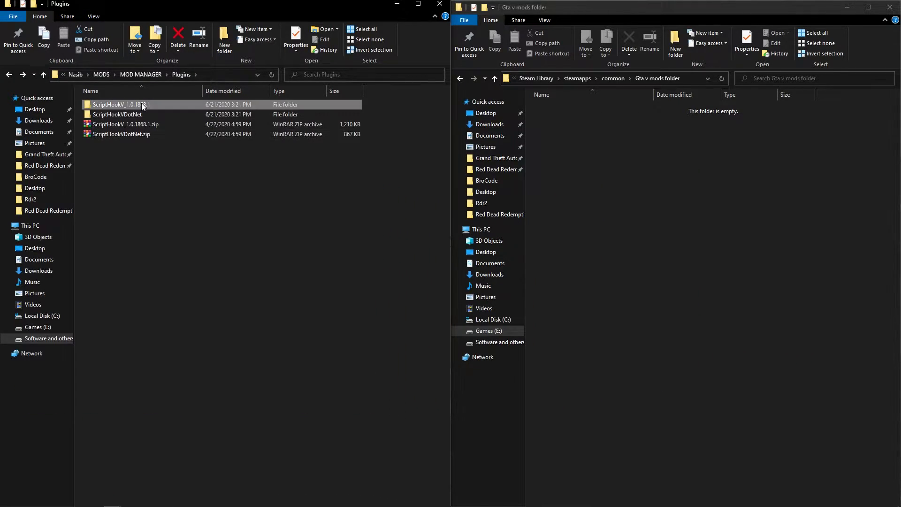
- Move dinput8.dll and ScriptHookV.dll into a new 'Script hook V' folder, then reload Mod Manager
double_click(120, 104)
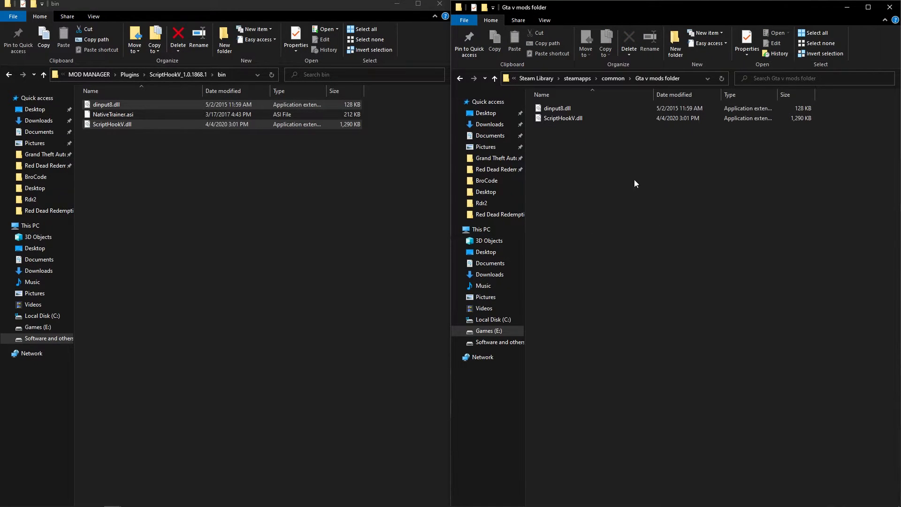
click(675, 44)
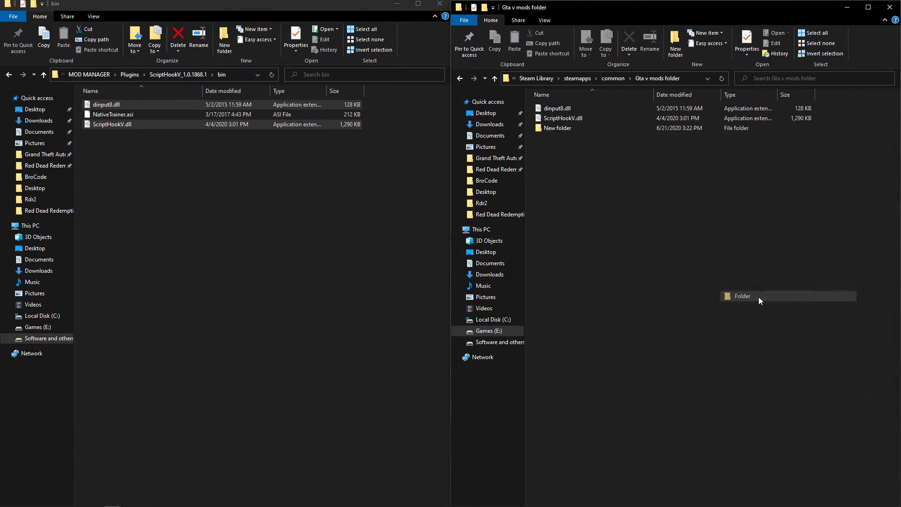
text(Script)
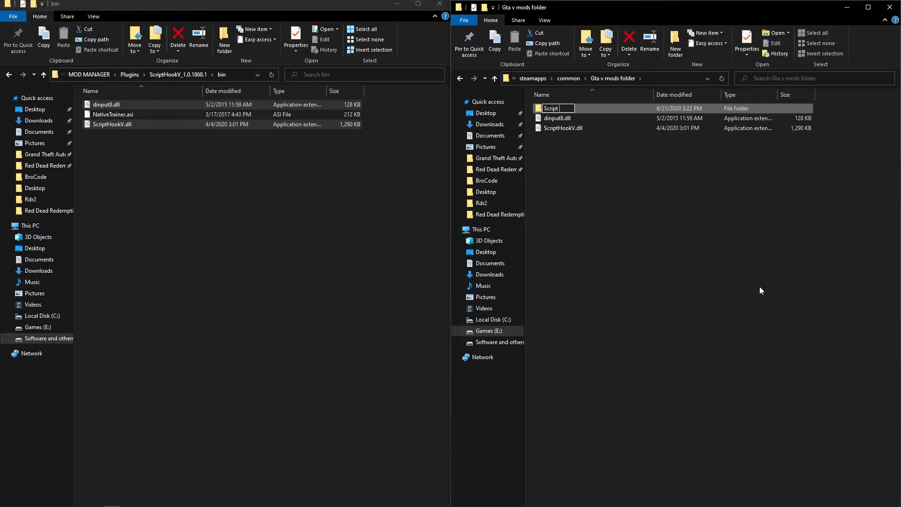
text(hook V)
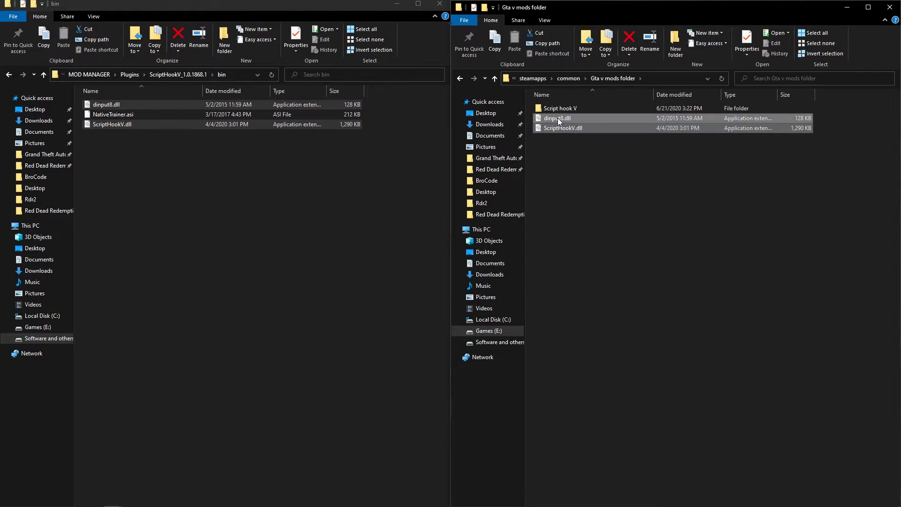
click(628, 36)
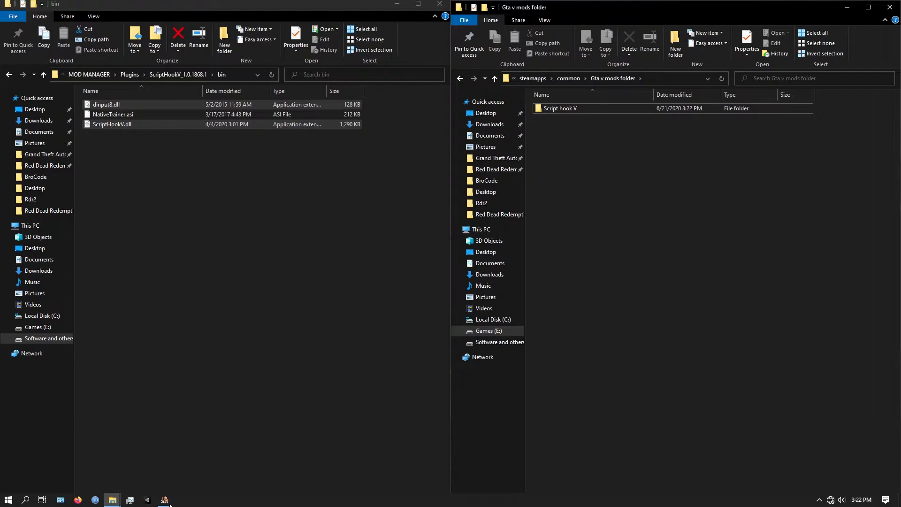
click(165, 499)
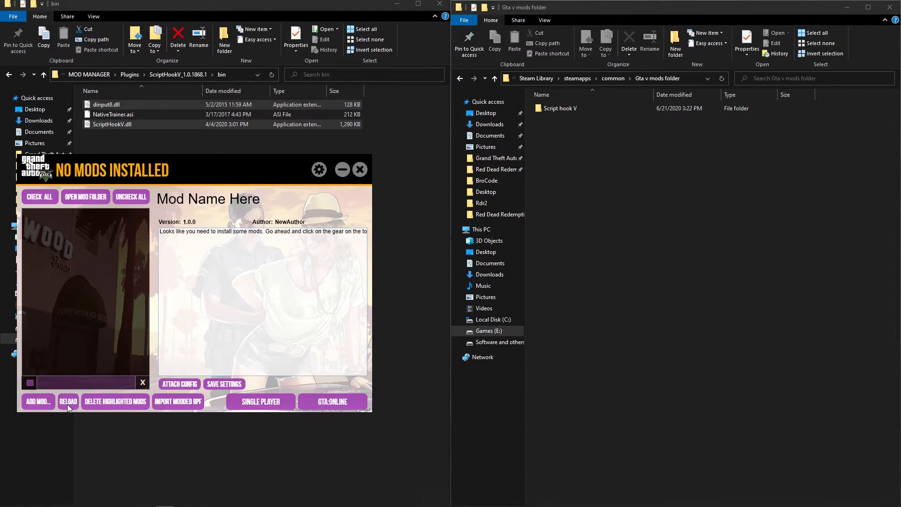
click(68, 401)
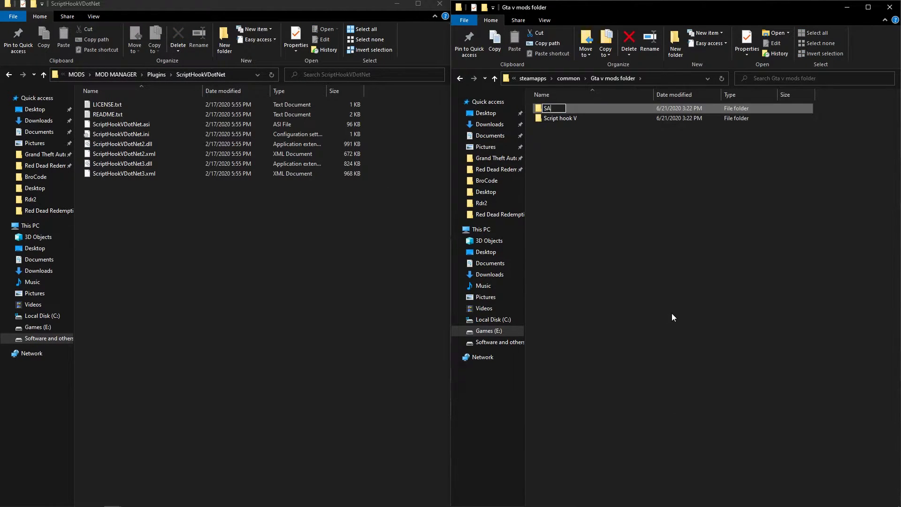
- Make a 'Script hook v dot net' folder with the ScriptHookVDotNet files and close Mod Manager
text(Script ho)
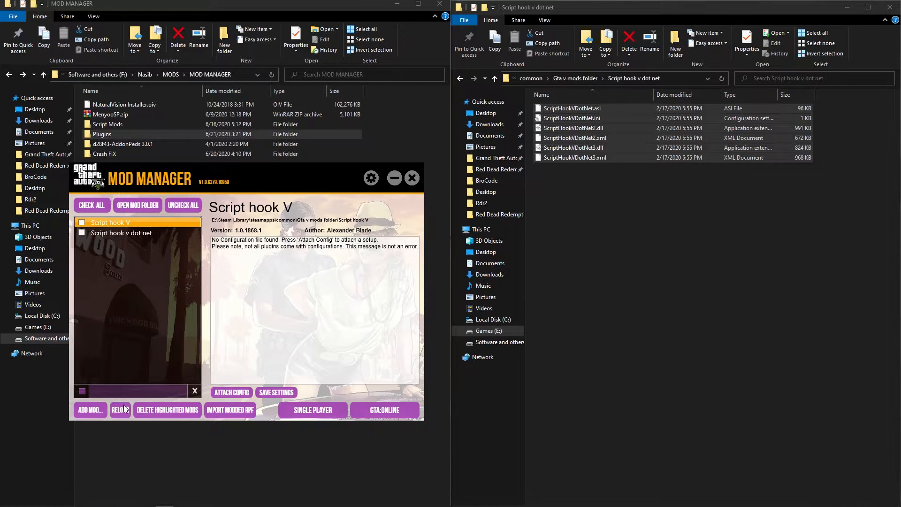
click(412, 177)
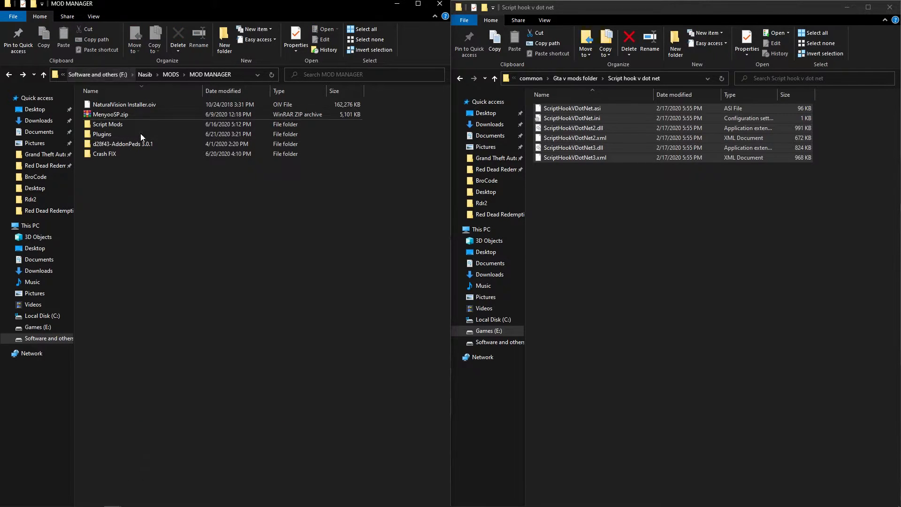
- Extract MapEditor.zip from Script Mods into a MapEditor folder and gather its files
click(460, 78)
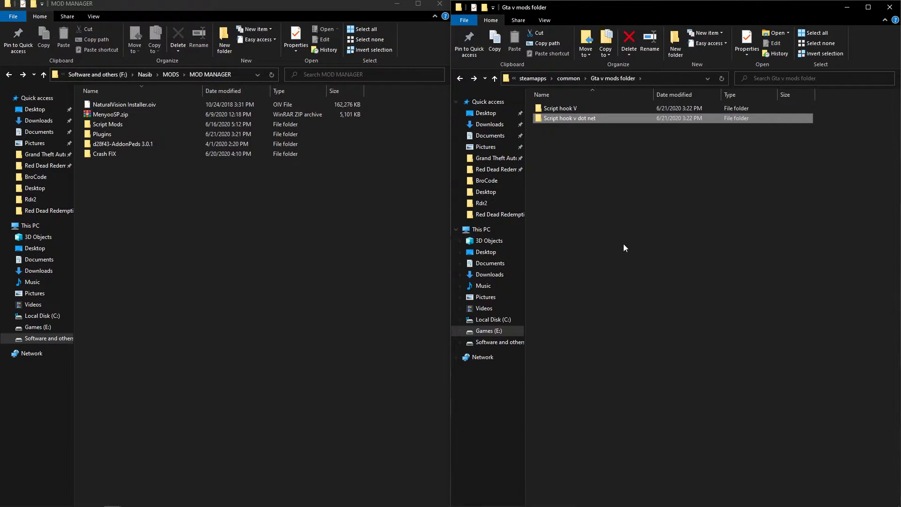
click(107, 124)
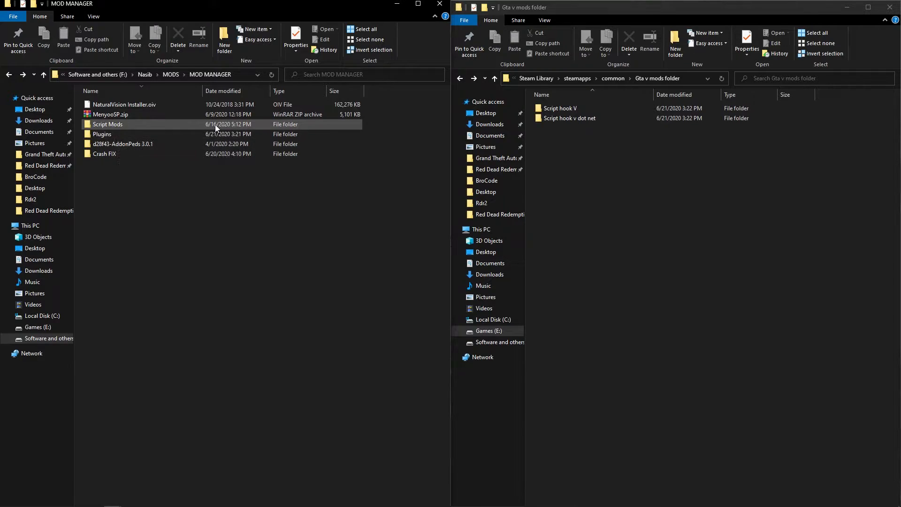
double_click(108, 124)
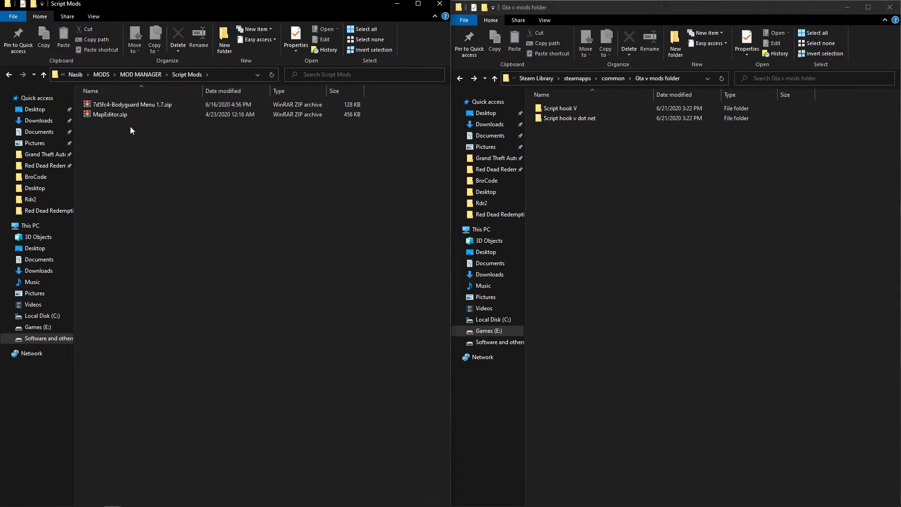
right_click(109, 115)
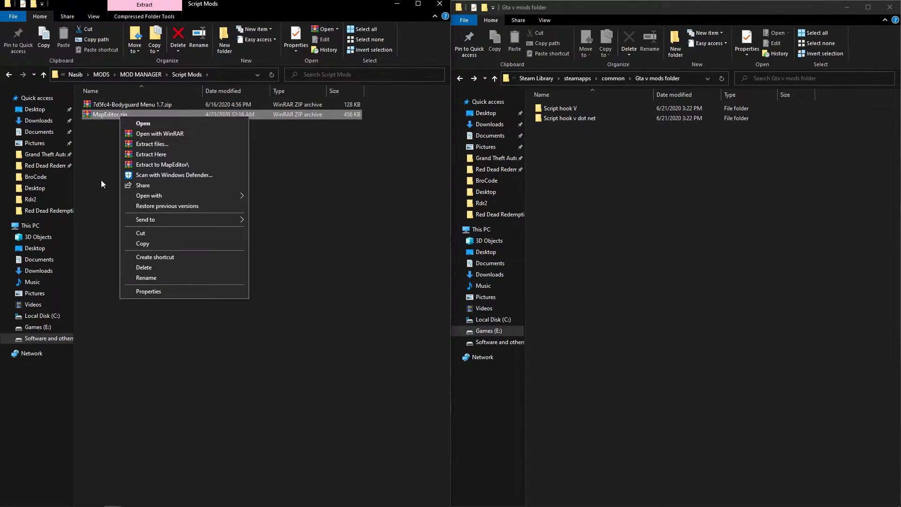
click(152, 154)
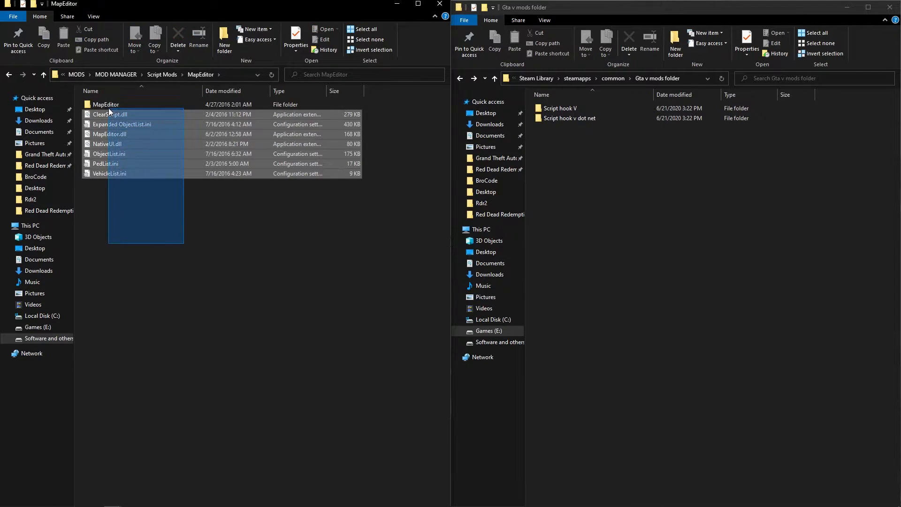
click(309, 254)
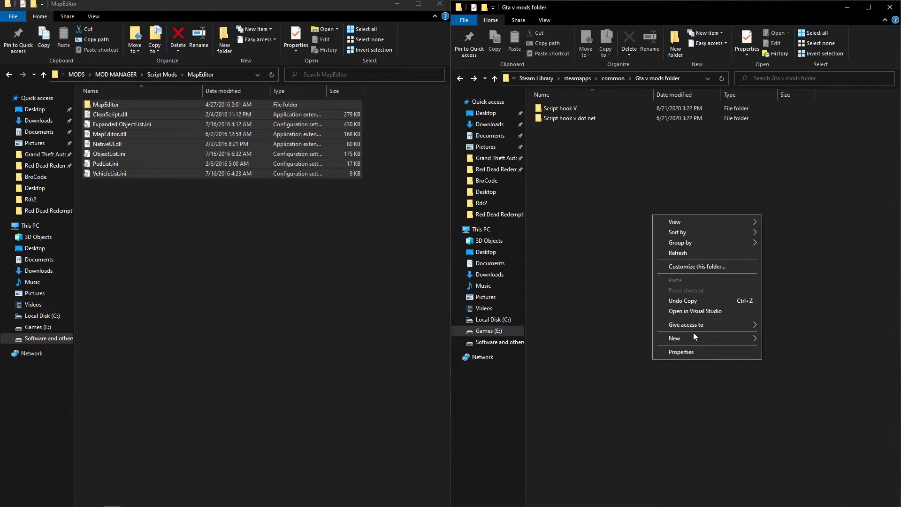
- Create a 'Map editor' folder in the mods folder with a 'Scripts' subfolder
click(674, 338)
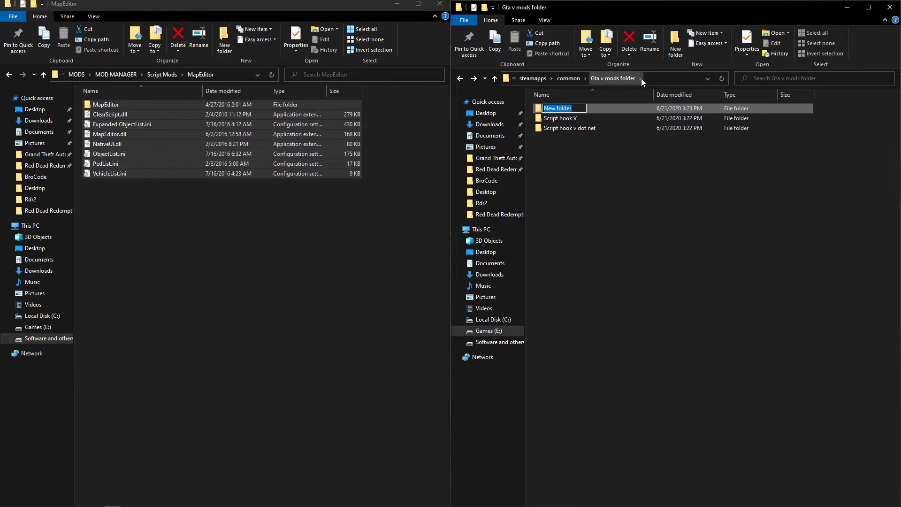
text(Map)
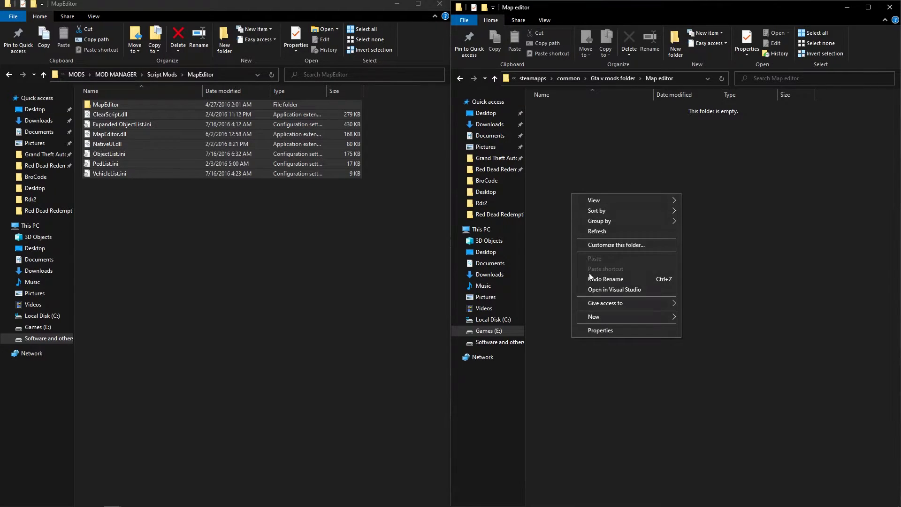
click(593, 316)
text(Scripts)
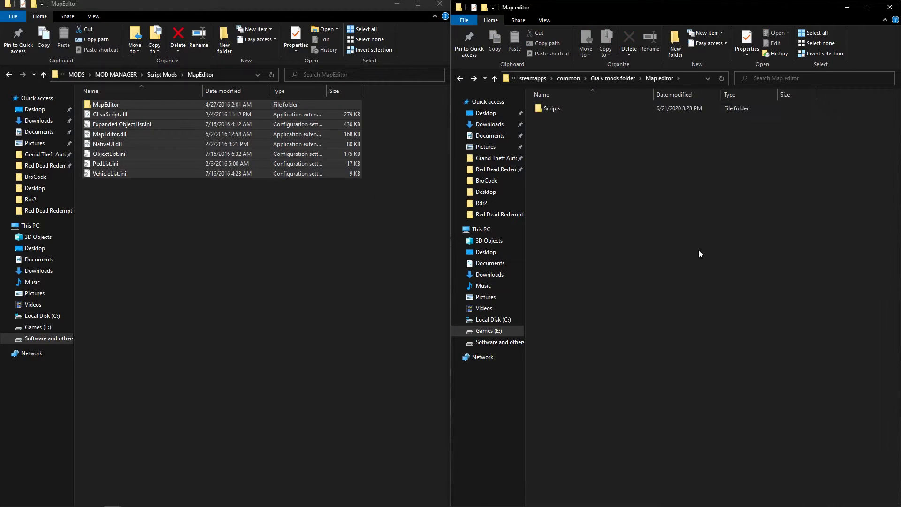
- Add 'BOdy guard' and 'Menyoo' mod folders to the Gta v mods folder
click(551, 107)
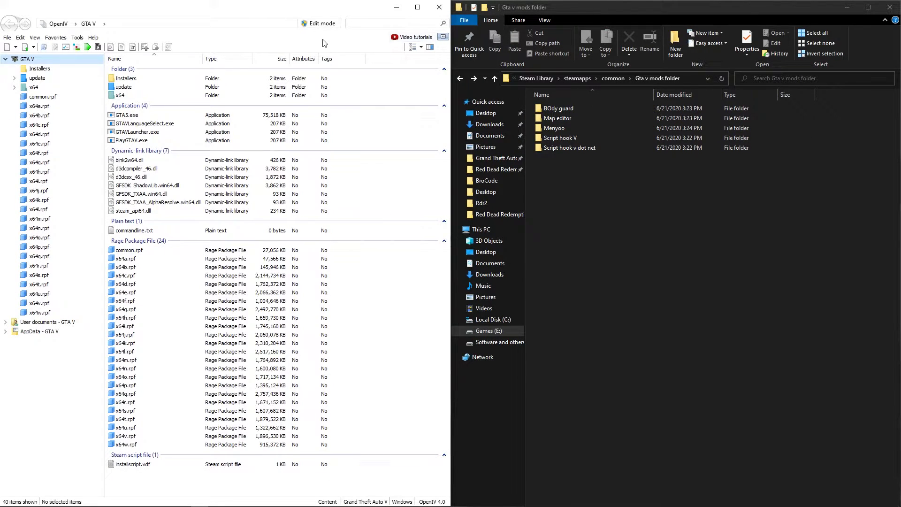
- Enable Edit mode and install ASI Loader, OpenIV.ASI and openCamera in ASI Manager
click(320, 23)
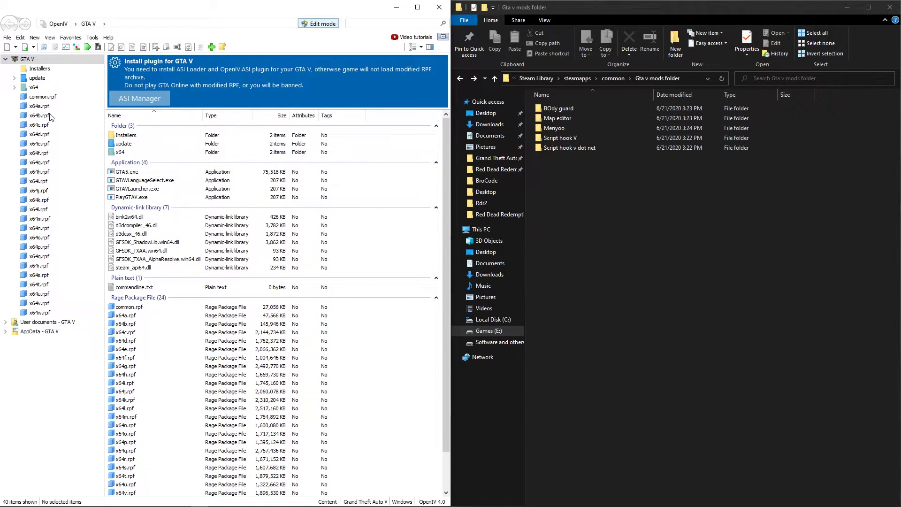
click(139, 98)
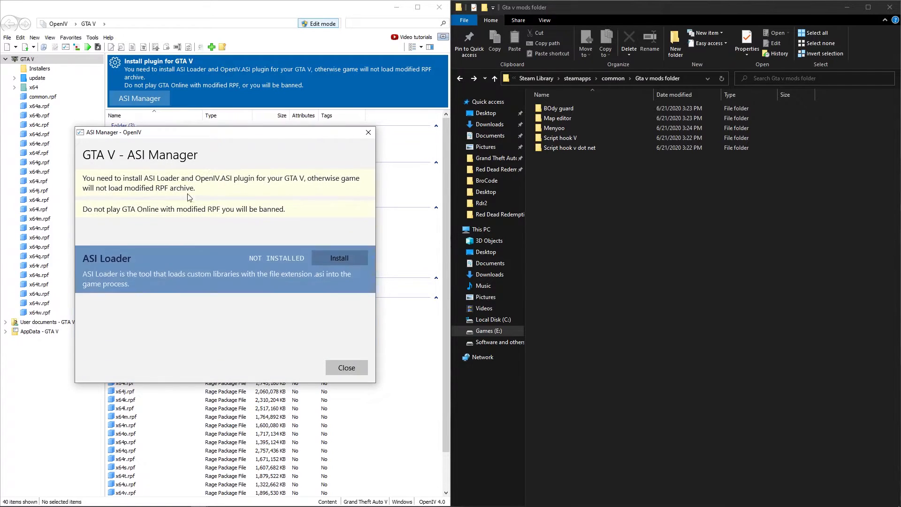
click(338, 257)
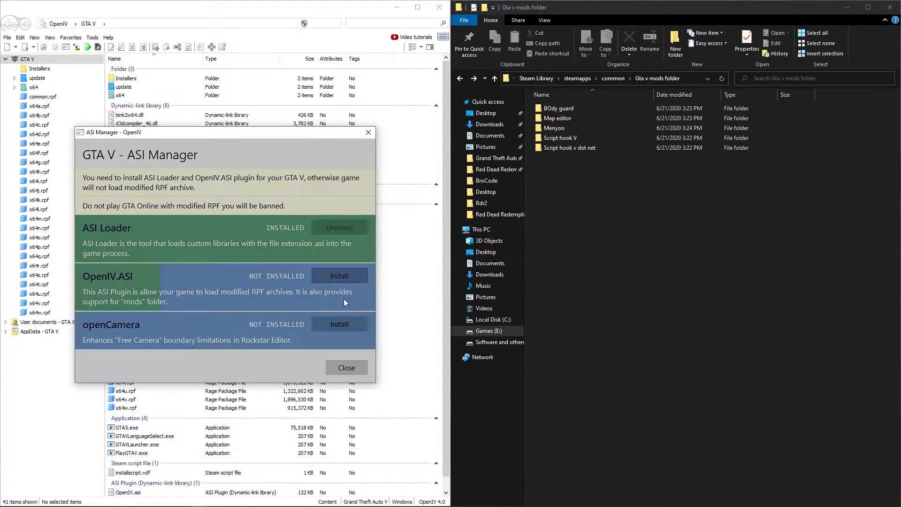
click(339, 275)
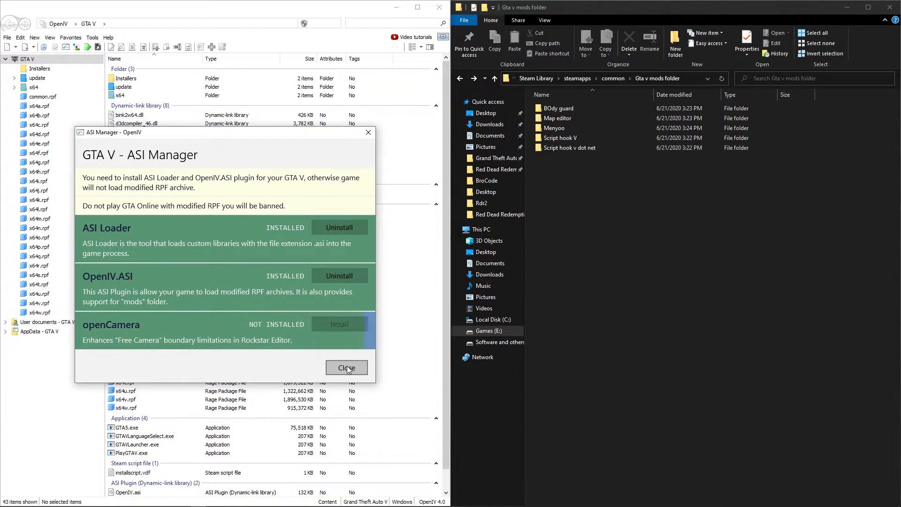
click(346, 367)
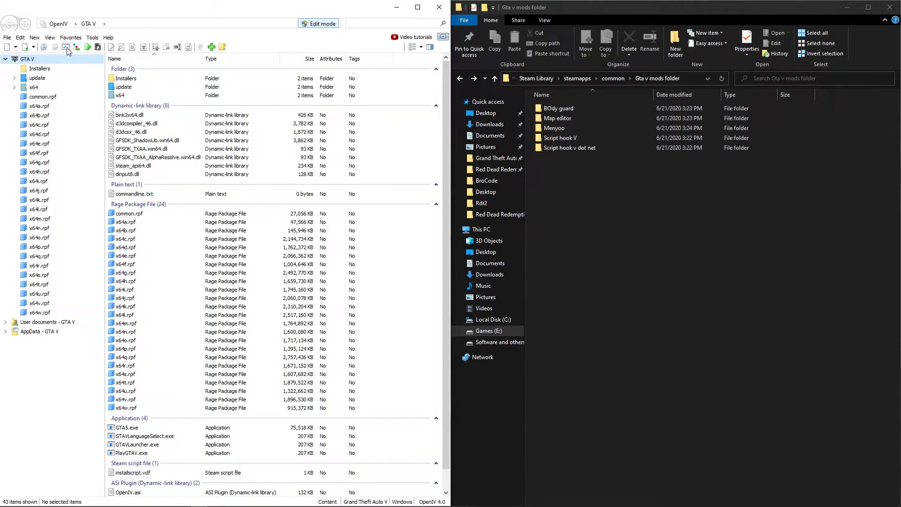
click(68, 47)
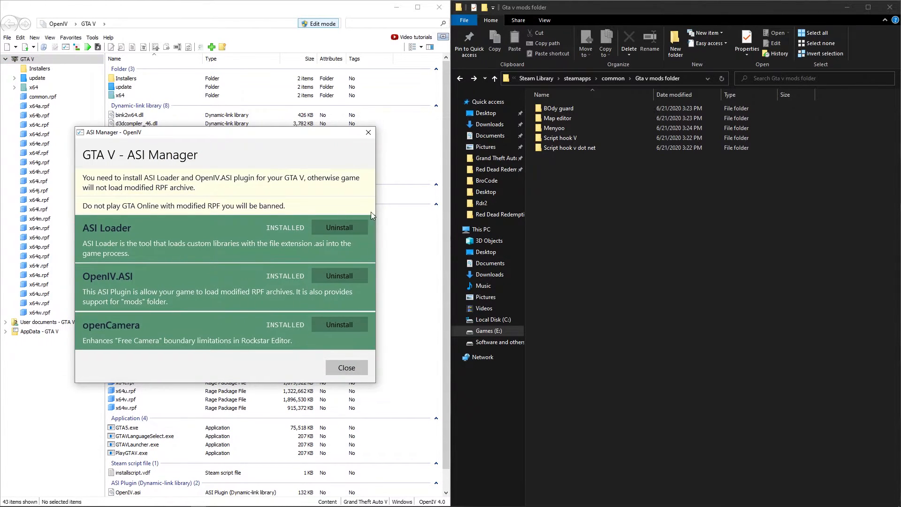
- Cut the new plugin files from the Grand Theft Auto V folder and open the NaturalVision Remastered installer
click(345, 367)
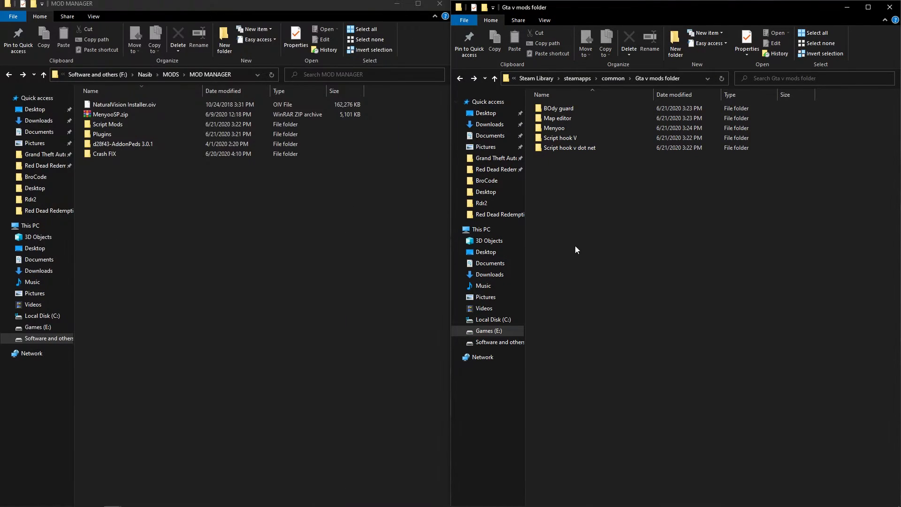
click(495, 79)
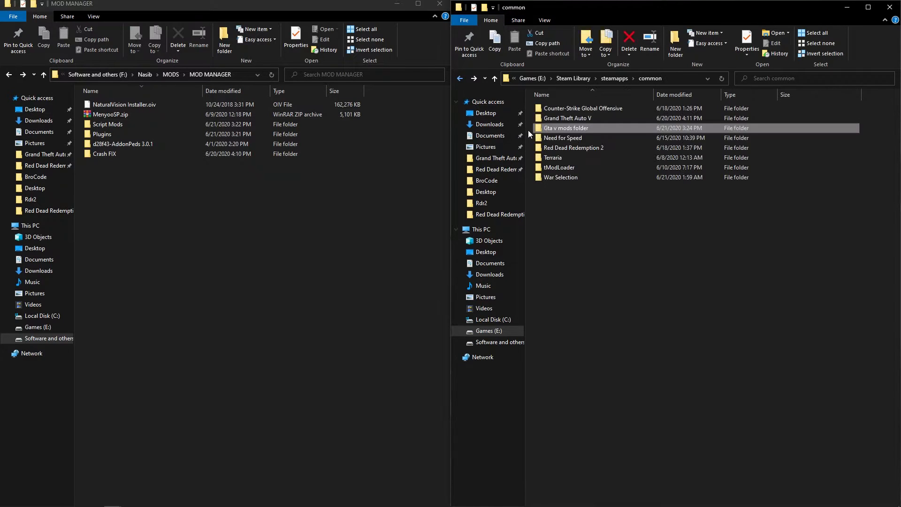
double_click(568, 118)
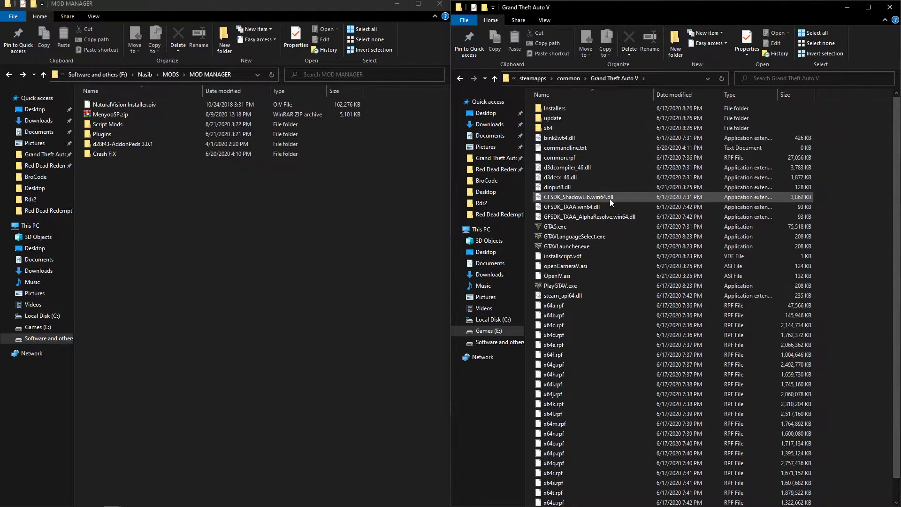
click(558, 187)
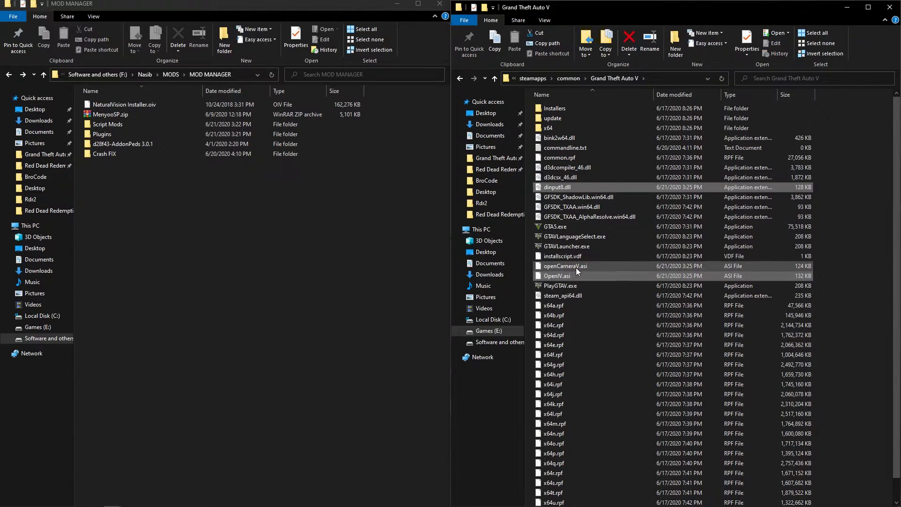
right_click(566, 266)
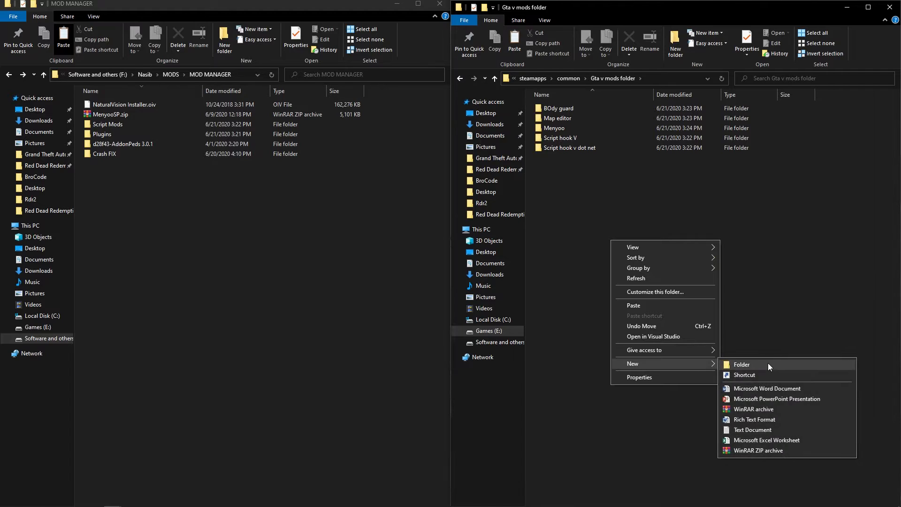
click(741, 364)
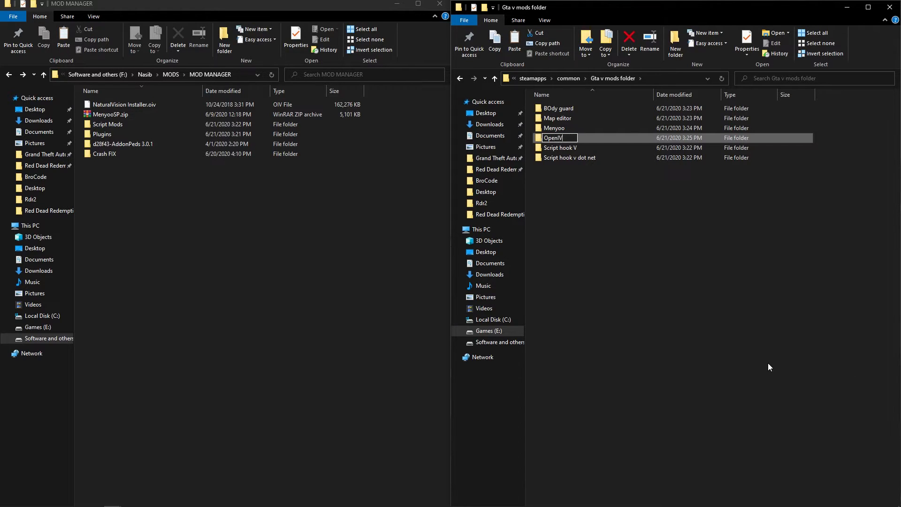
double_click(555, 138)
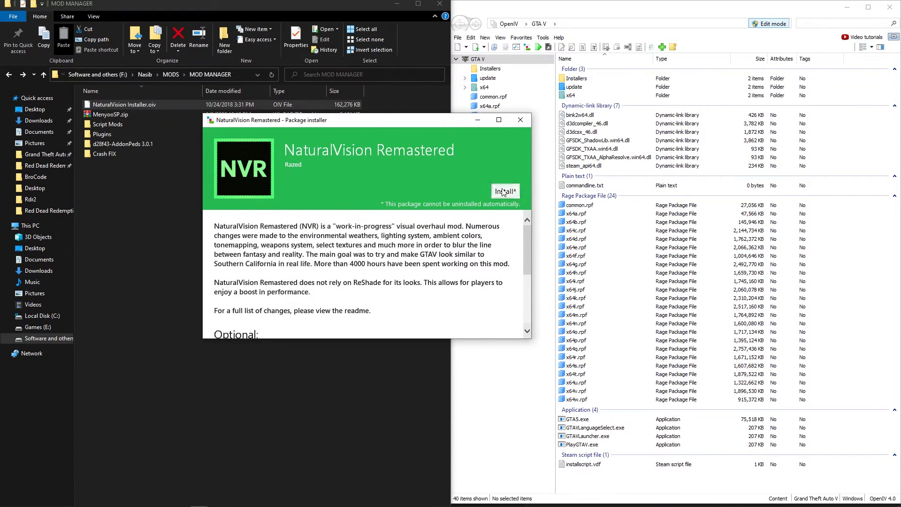
- Install NaturalVision Remastered through OpenIV and close the installer after success
click(505, 191)
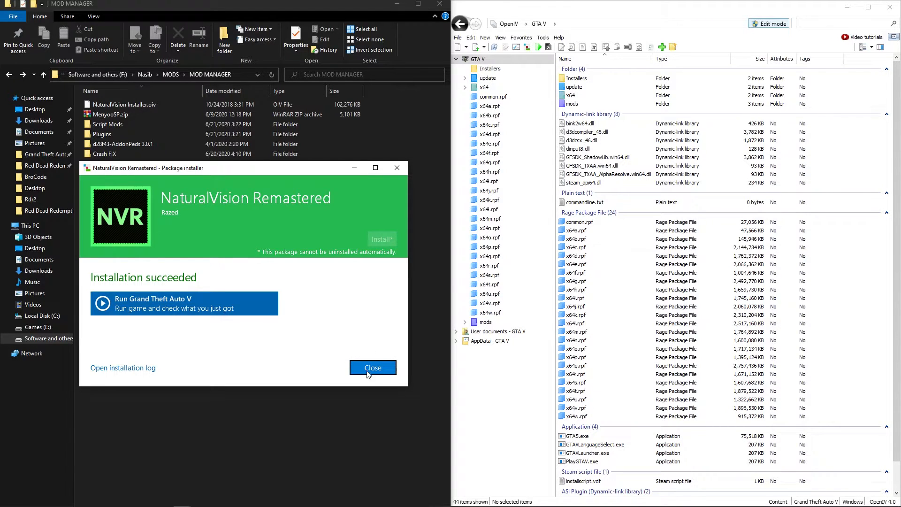
click(372, 367)
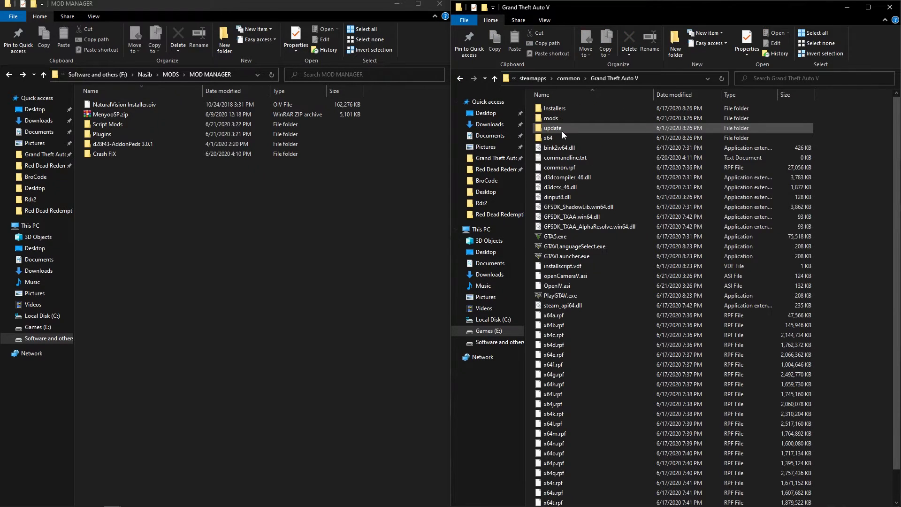
- Create a new 'Mods' folder inside the Gta v mods folder and open it
right_click(550, 118)
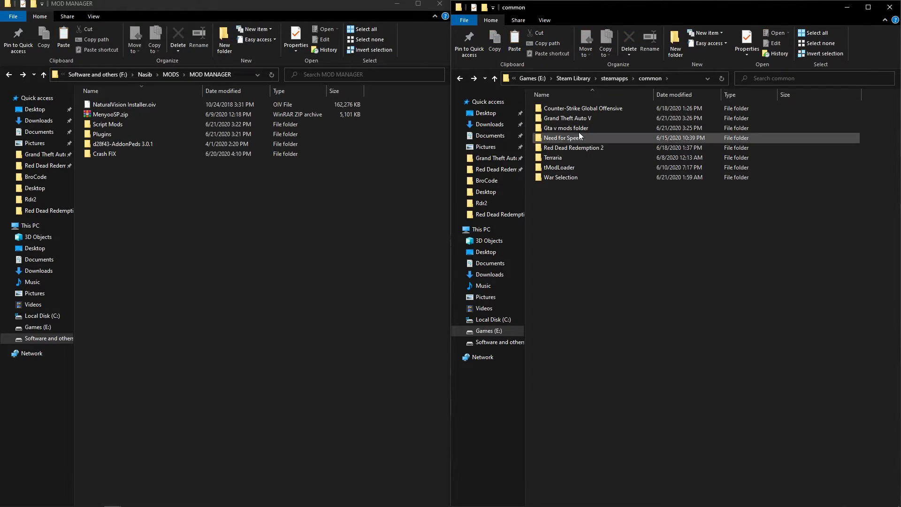
double_click(565, 128)
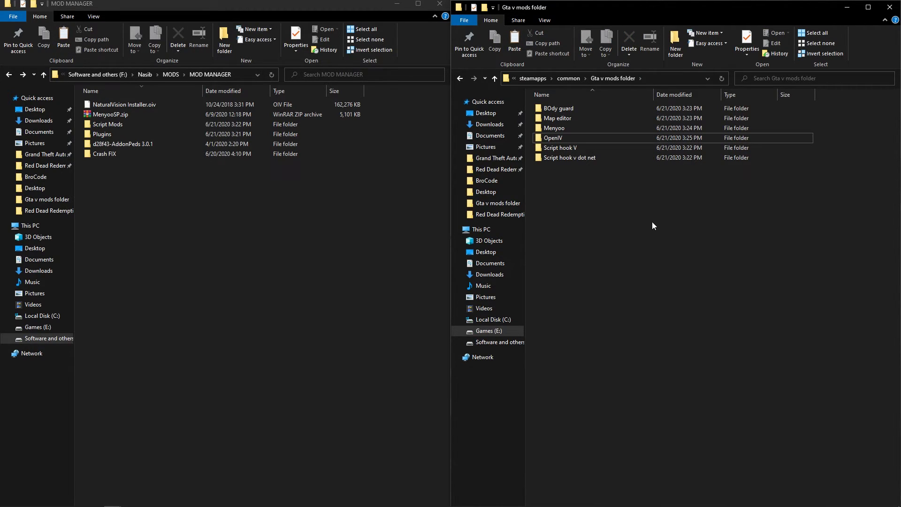
right_click(652, 226)
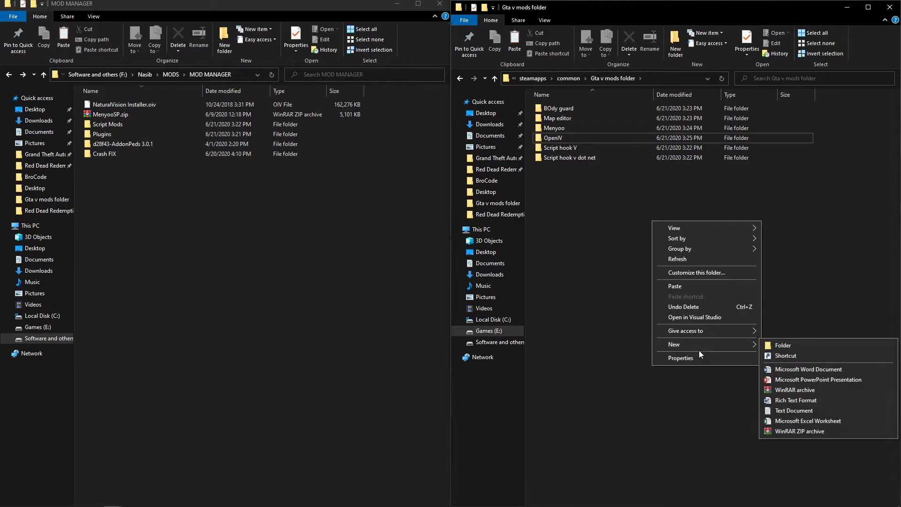
click(783, 345)
text(Mods)
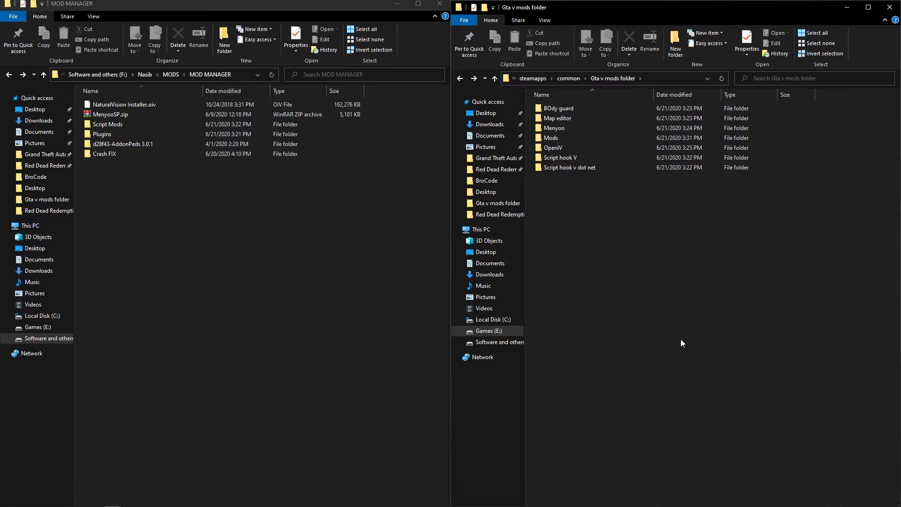
click(560, 157)
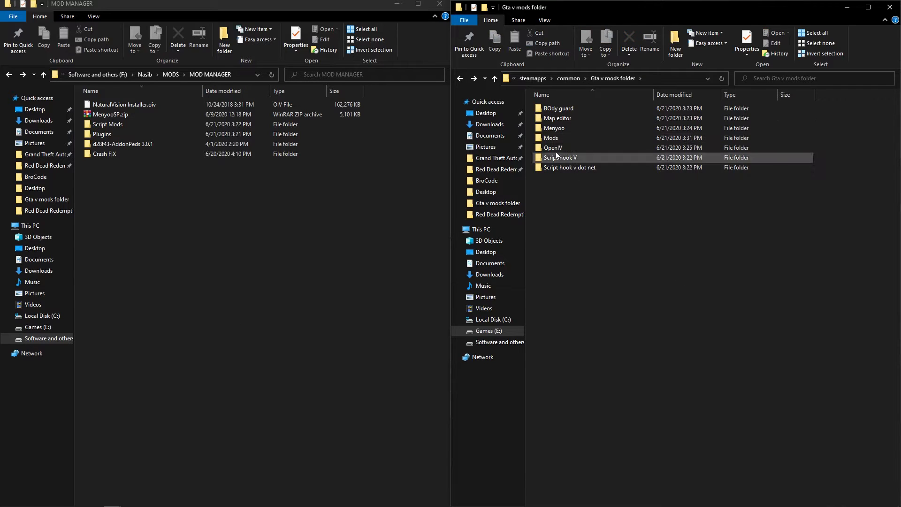
double_click(550, 138)
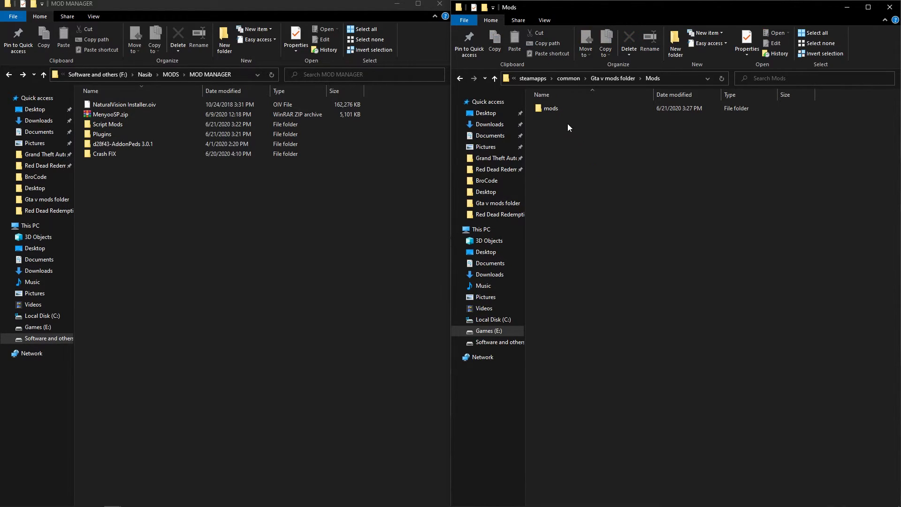
click(550, 108)
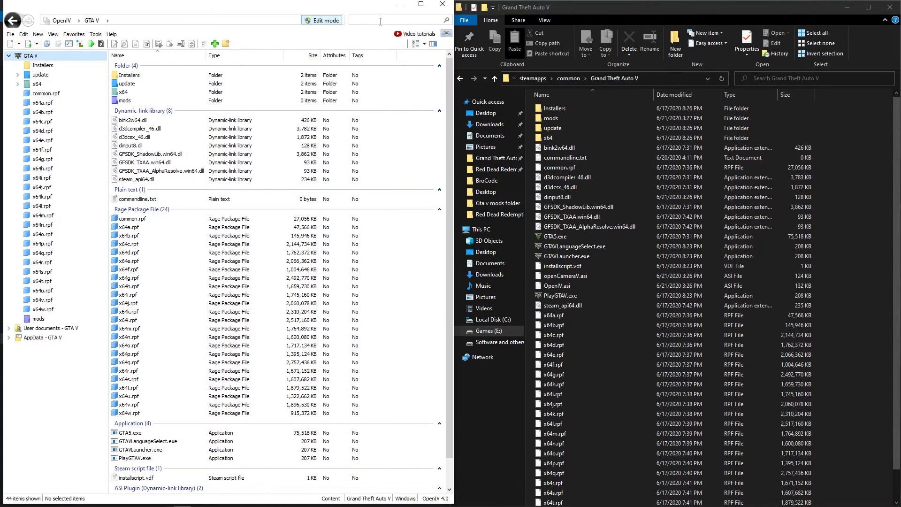
- Launch OpenIV from the Start menu and open the game's mods\update folder
click(8, 498)
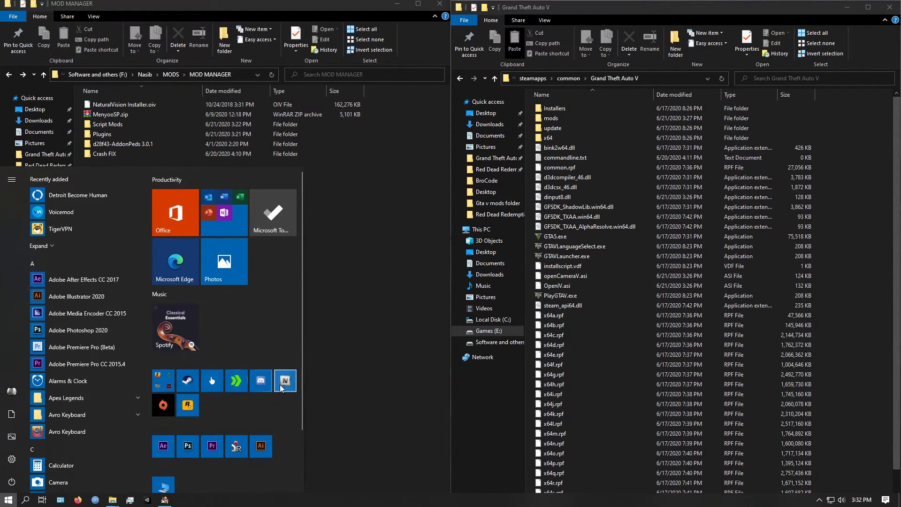
click(285, 380)
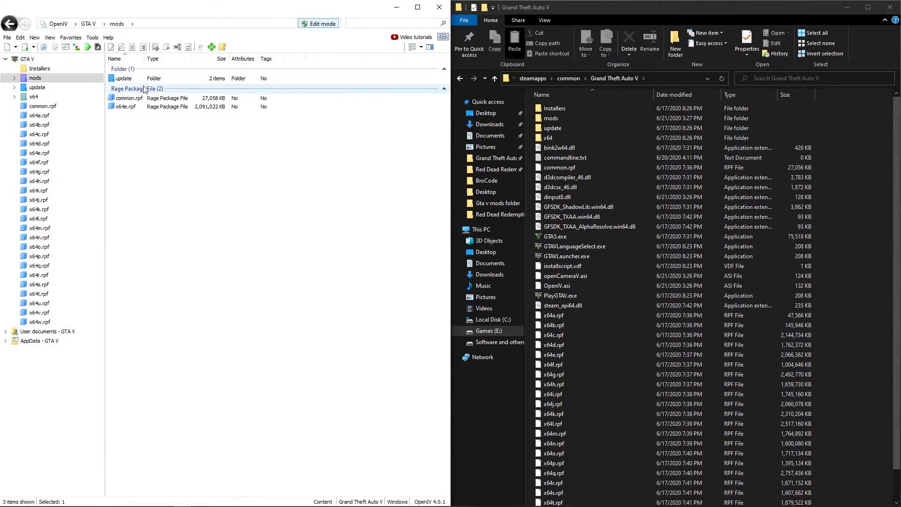
double_click(123, 78)
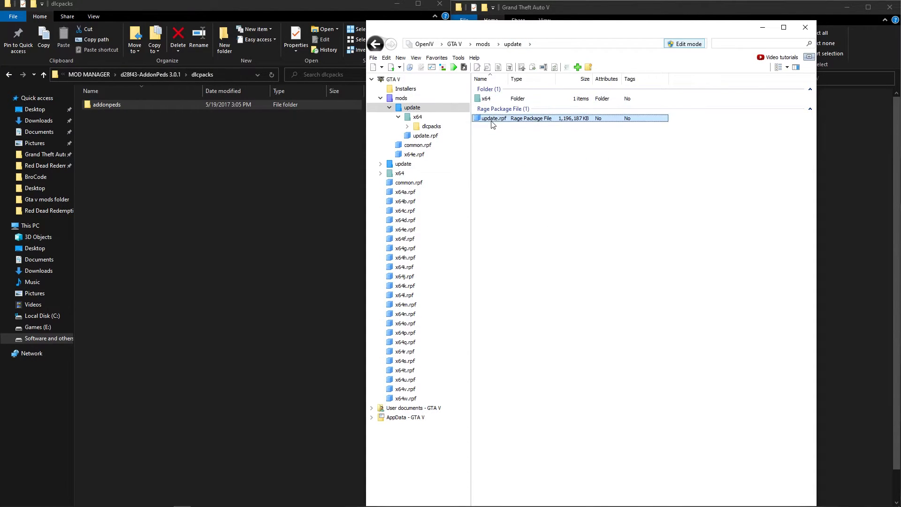
- Edit dlclist.xml in update.rpf, typing over the last NVR_textures entry with addonpeds
double_click(493, 118)
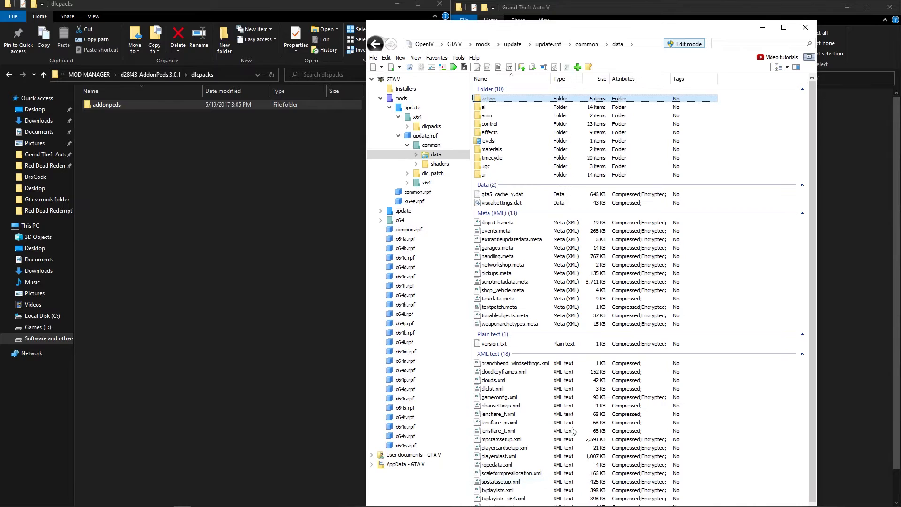
right_click(492, 388)
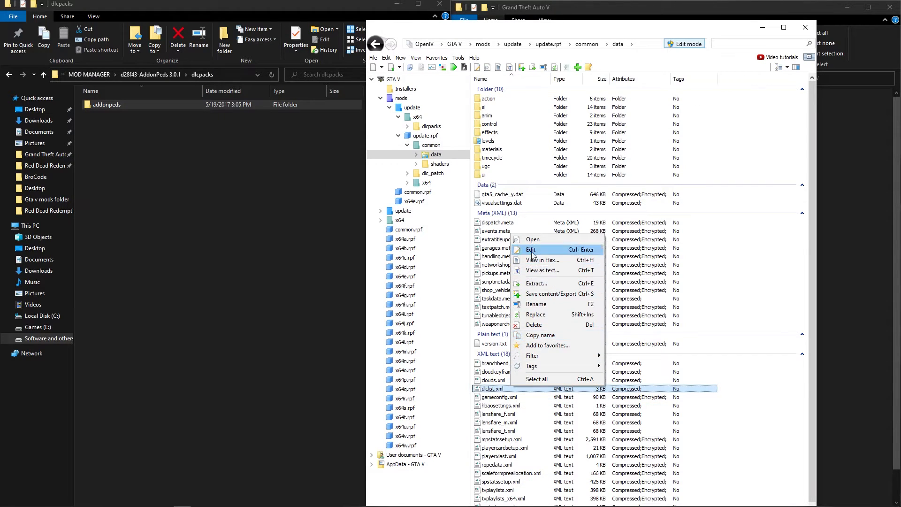
click(530, 249)
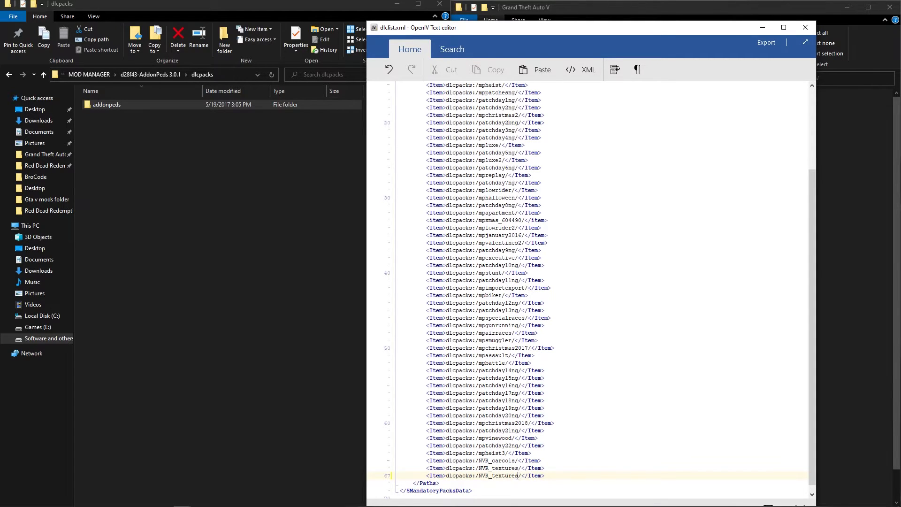
double_click(499, 468)
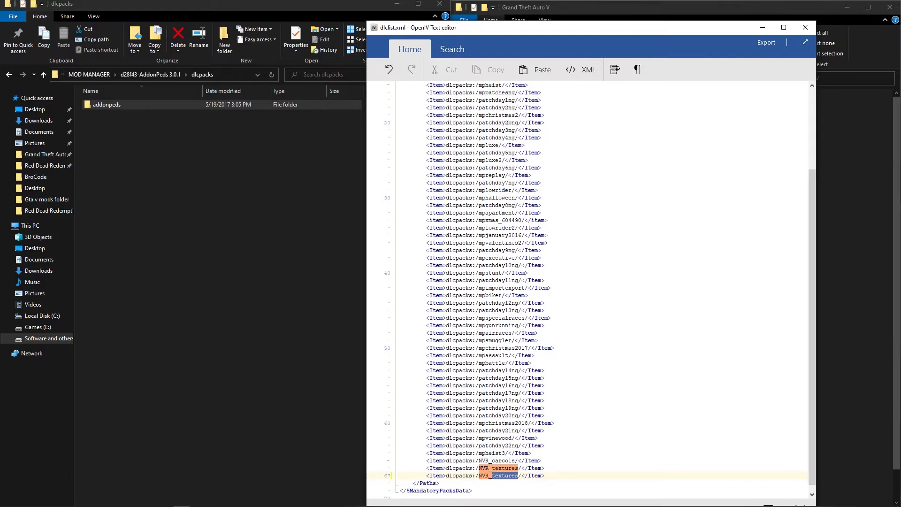
text(addo)
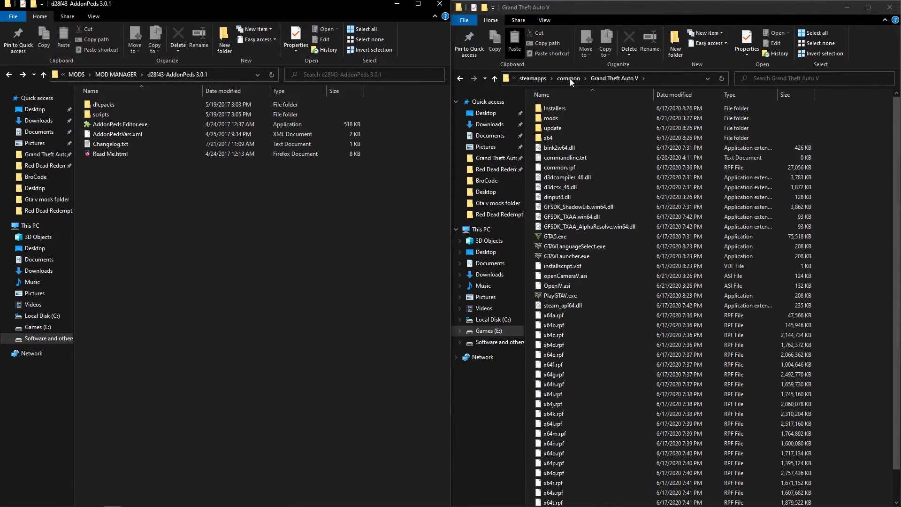
- Make a new folder named 'addonpeds' in the Gta v mods folder
click(497, 203)
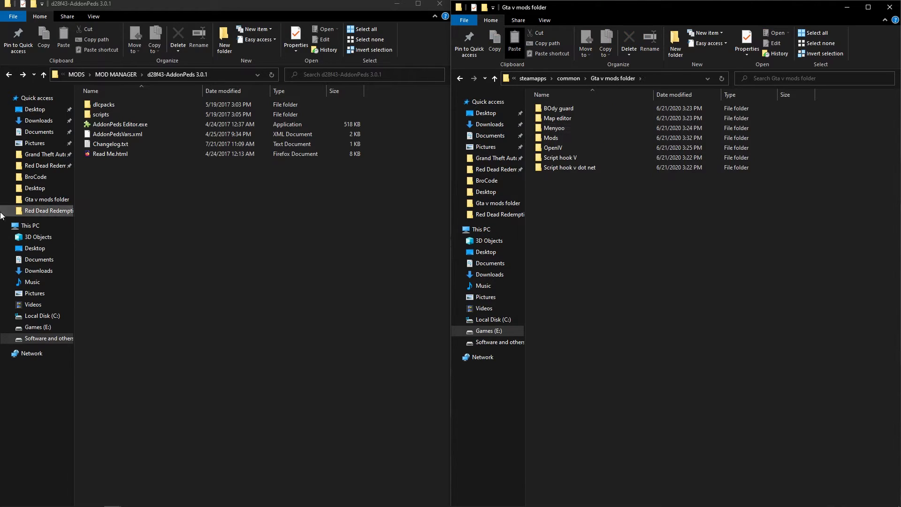
click(102, 114)
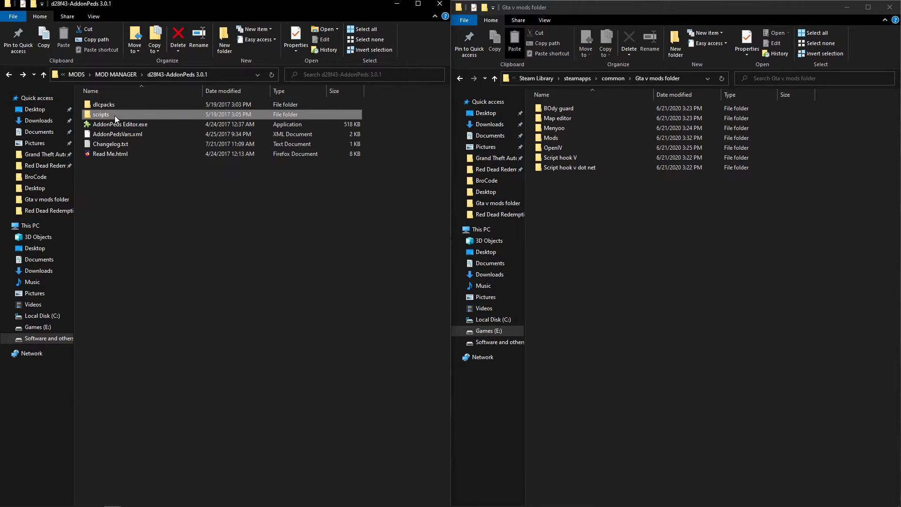
right_click(632, 345)
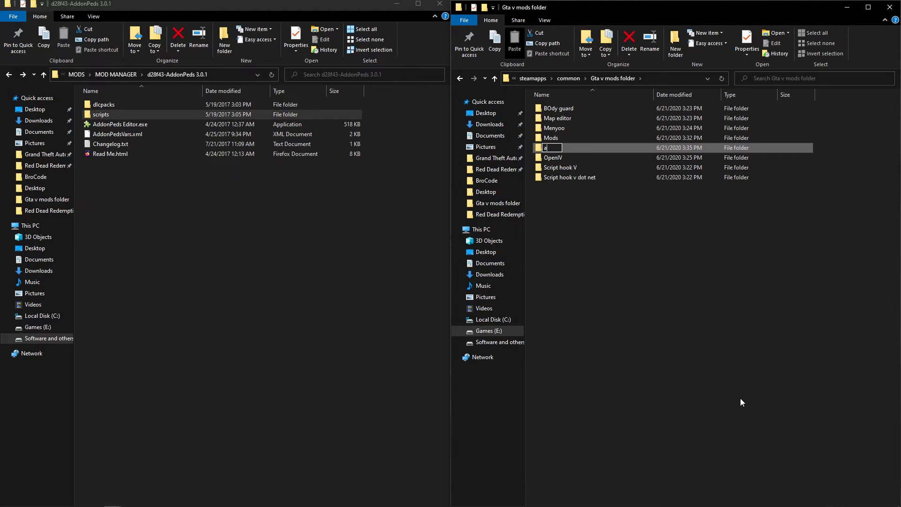
text(addonpeds)
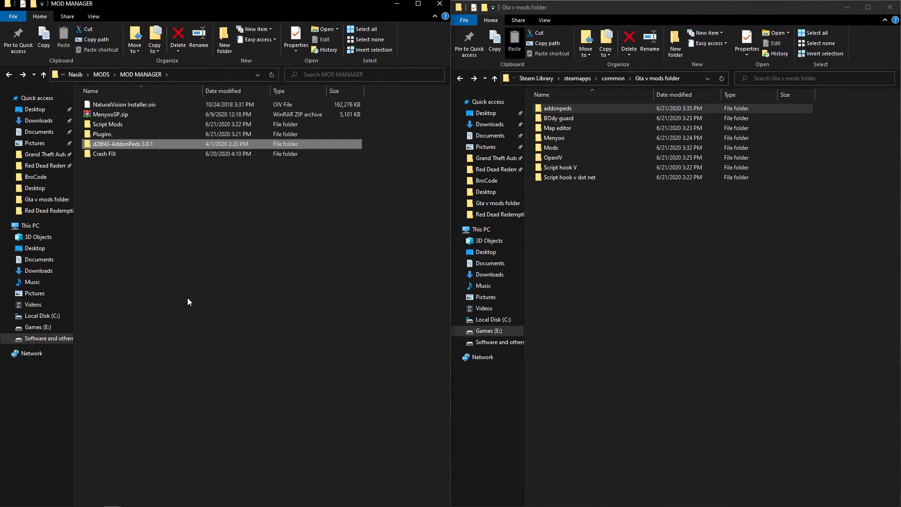
- Open MOD MANAGER's Crash FIX folder and select the HeapAdjuster and PackfileLimitAdjuster folders
click(102, 134)
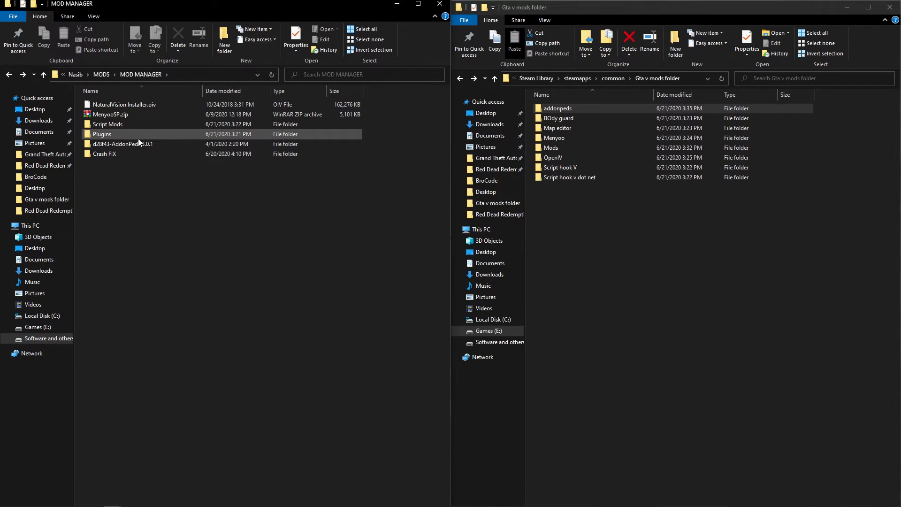
double_click(104, 153)
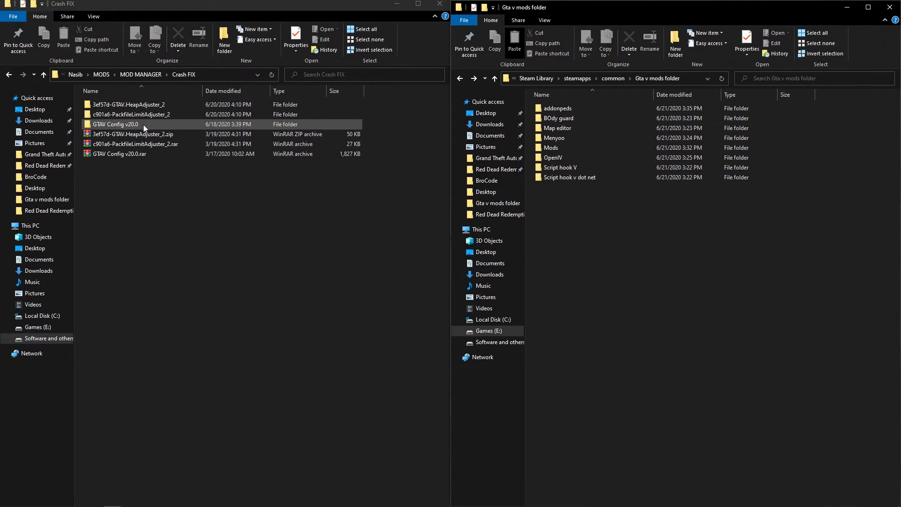
click(126, 104)
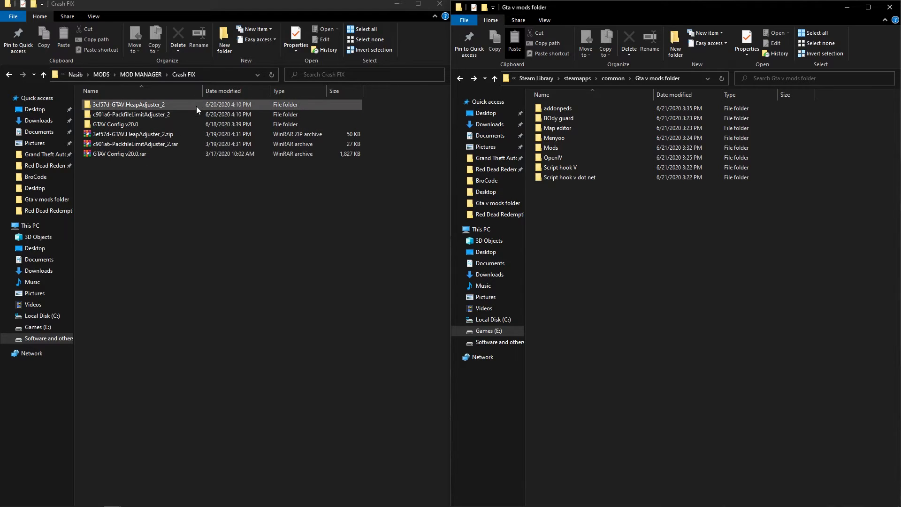
double_click(130, 104)
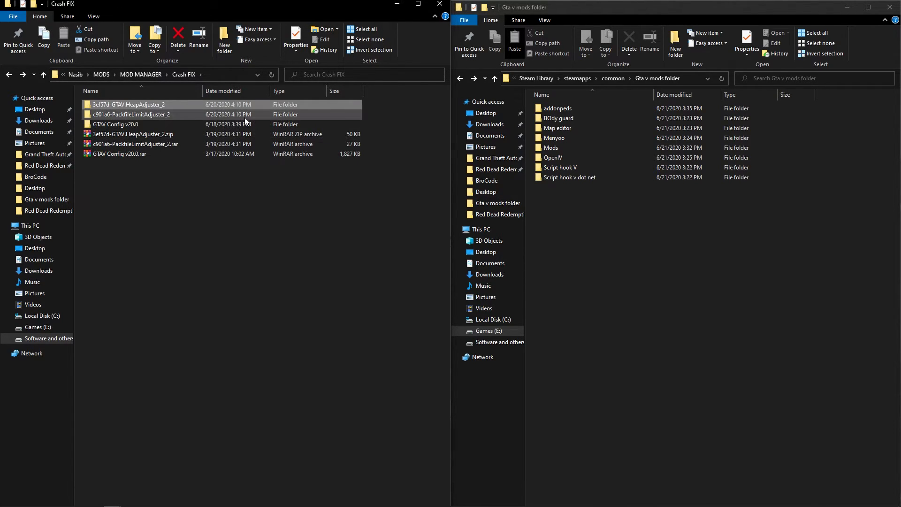
double_click(129, 104)
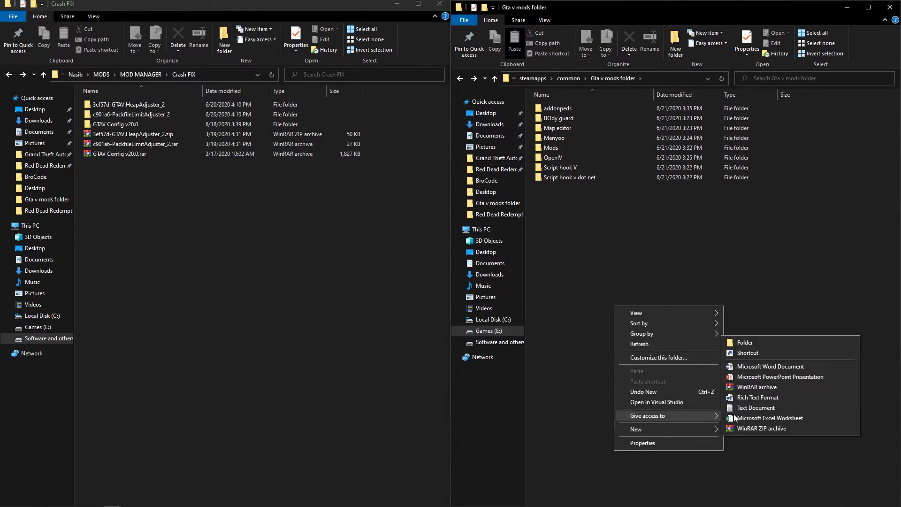
- Create 'GTA V HEAP' and 'GTA V PACK' folders, then open GTAV Config v20.0
click(745, 342)
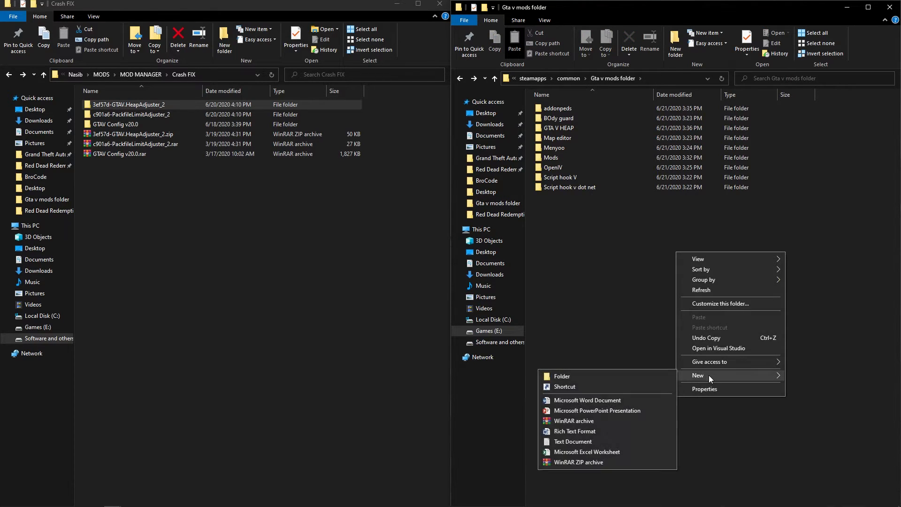
click(561, 376)
text(GTA V PACK)
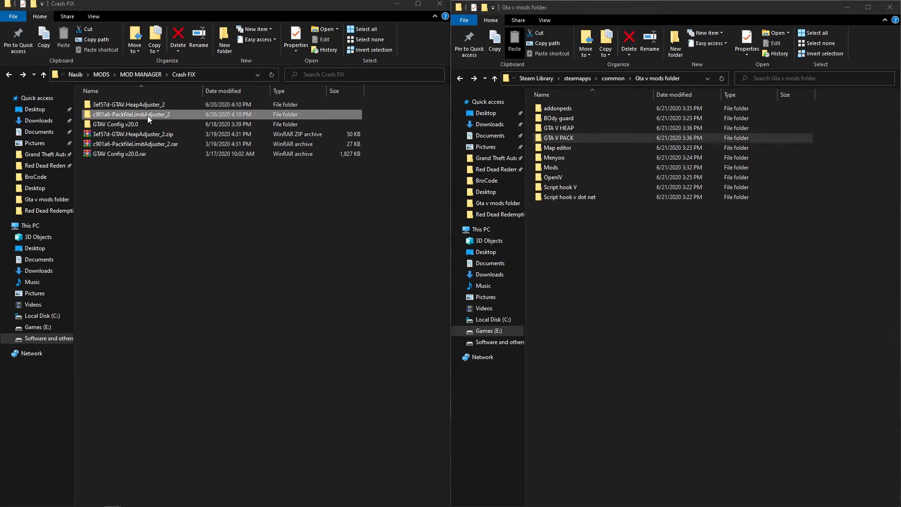
double_click(131, 114)
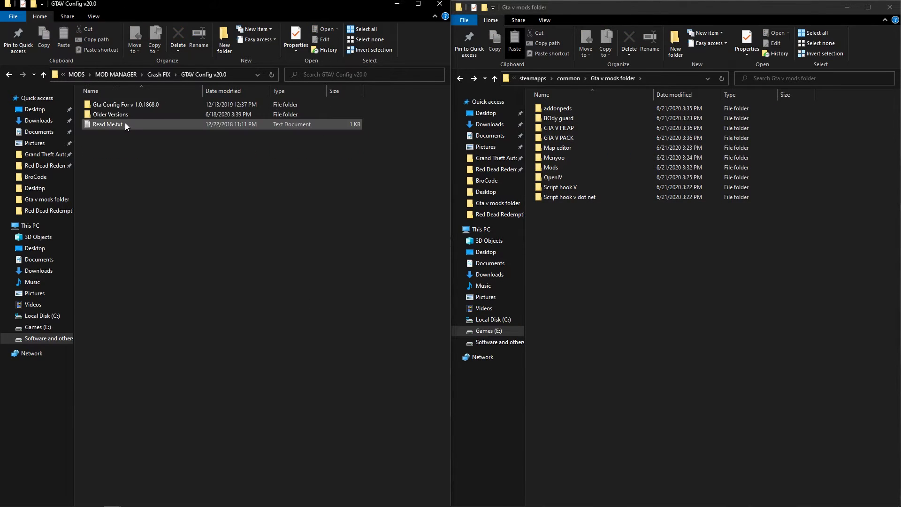
- Open Gta Config For v 1.0.1868.0 > '1,5x traffic 1,5x peds' and switch to OpenIV
double_click(126, 105)
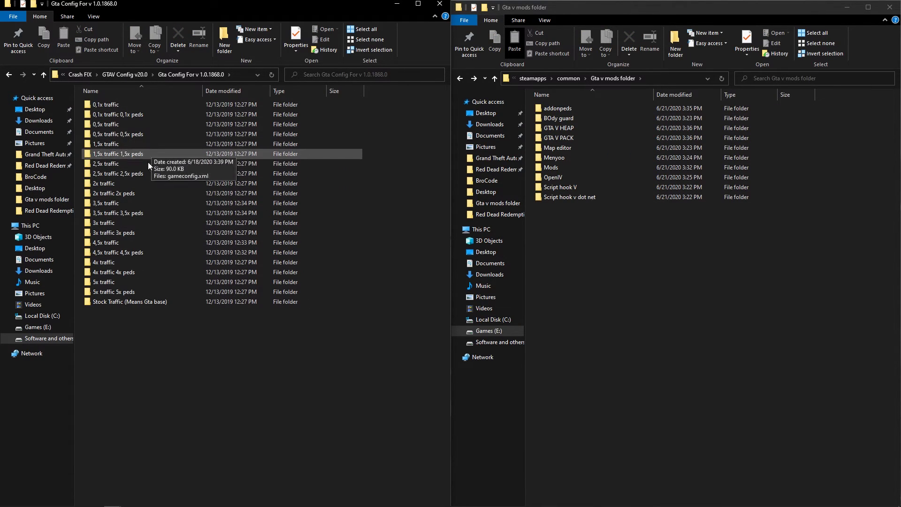
double_click(118, 154)
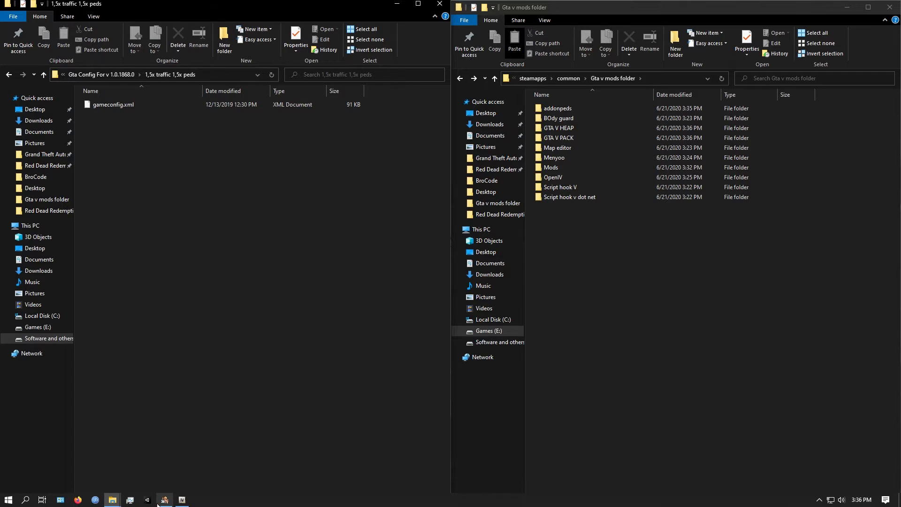
click(164, 499)
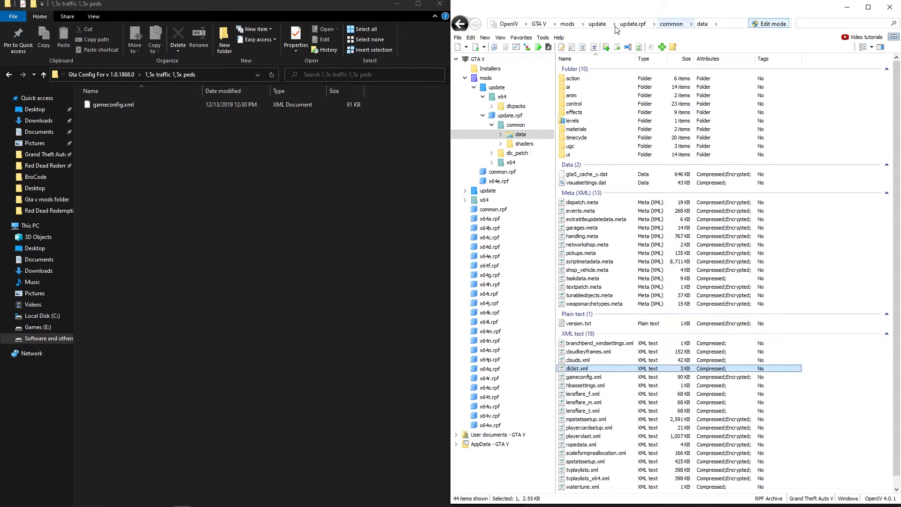
mouse_move(702, 23)
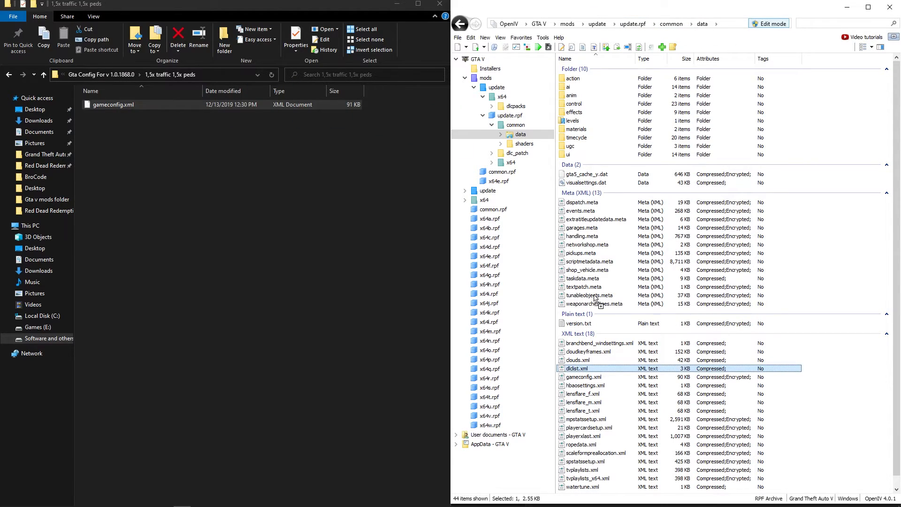
- Dismiss OpenIV's update.rpf data view to bring the Gta v mods folder forward
click(583, 377)
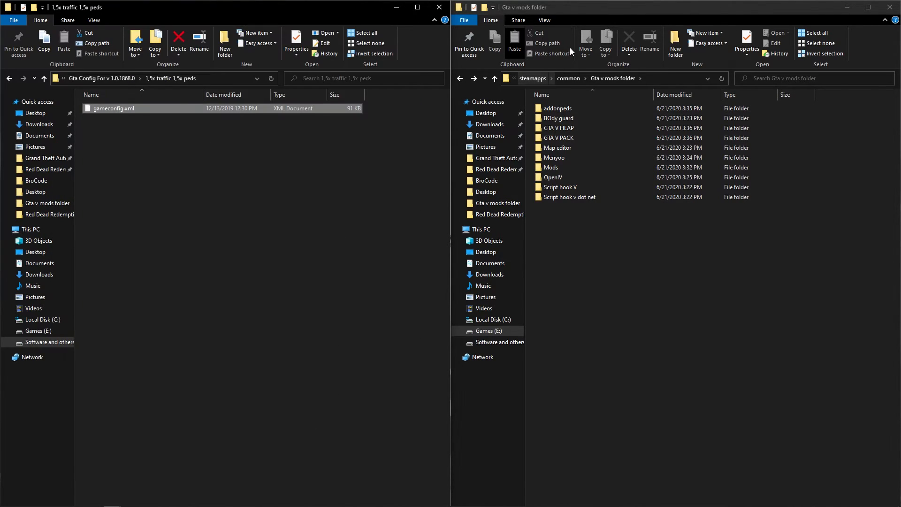
- Cut the game's mods folder into Gta v mods folder\Mods and close Explorer
click(534, 78)
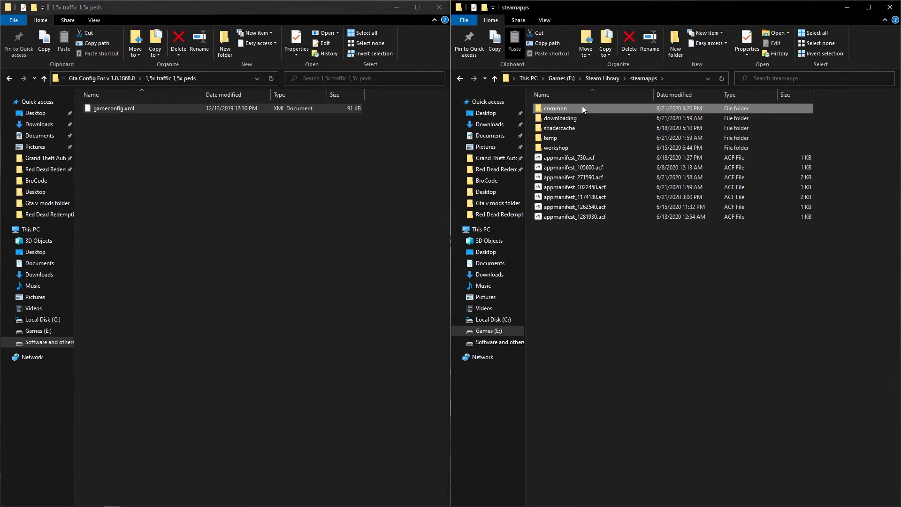
double_click(555, 108)
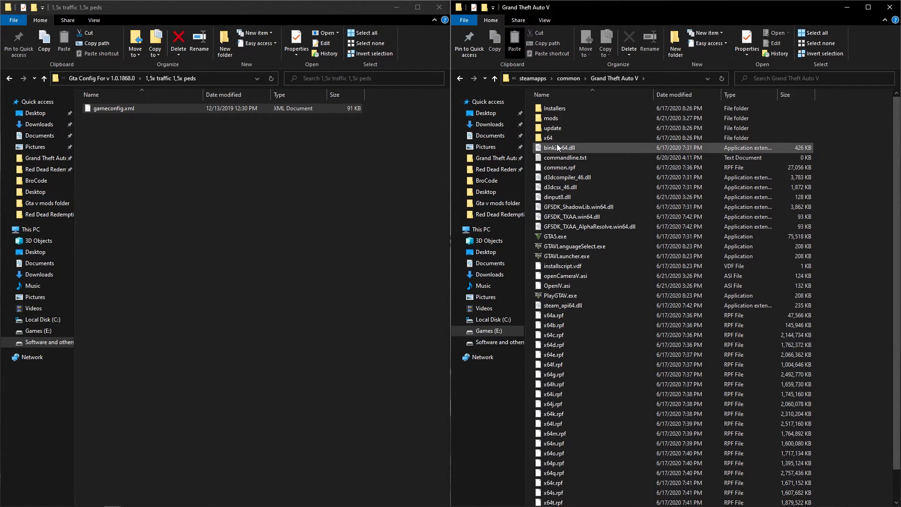
right_click(550, 118)
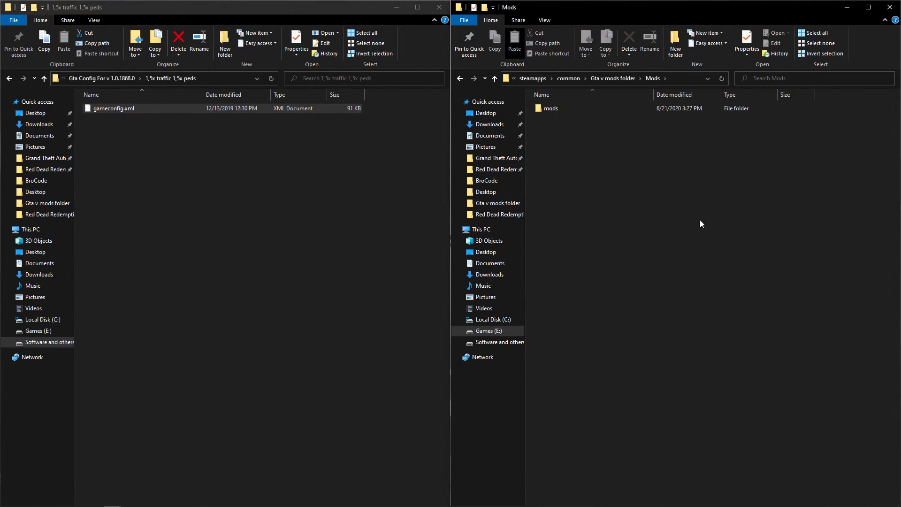
mouse_move(626, 314)
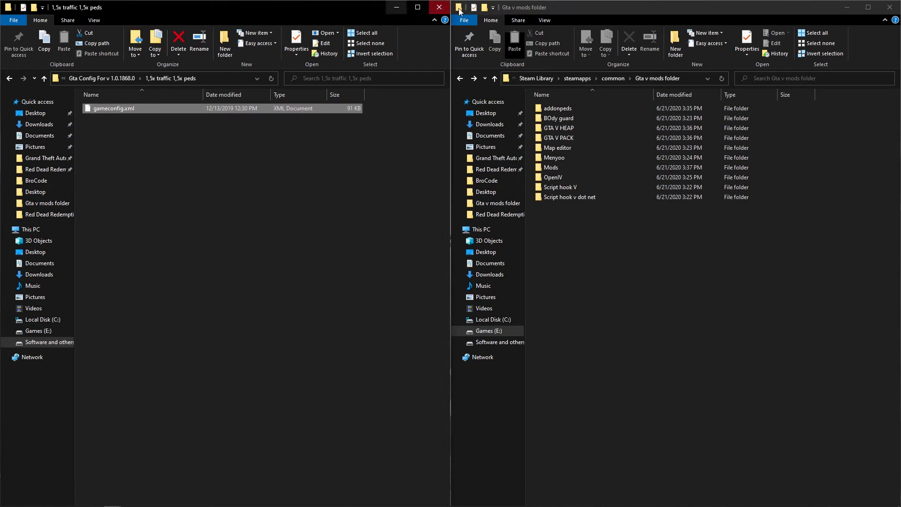
click(438, 8)
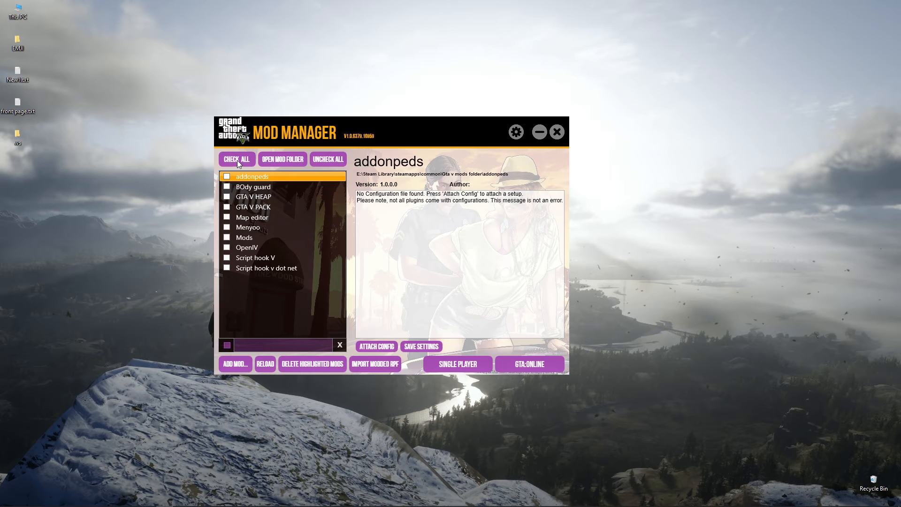
- Enable all ten mods with CHECK ALL and launch SINGLE PLAYER
click(235, 159)
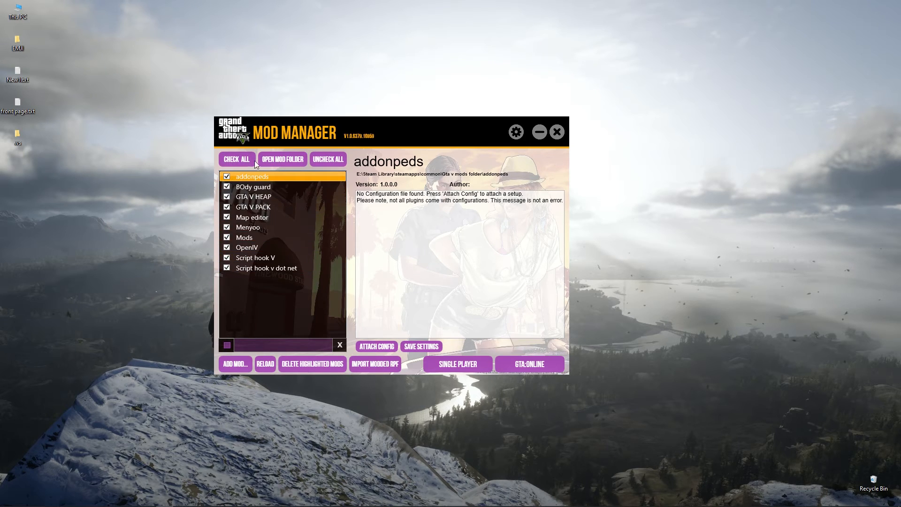
click(328, 159)
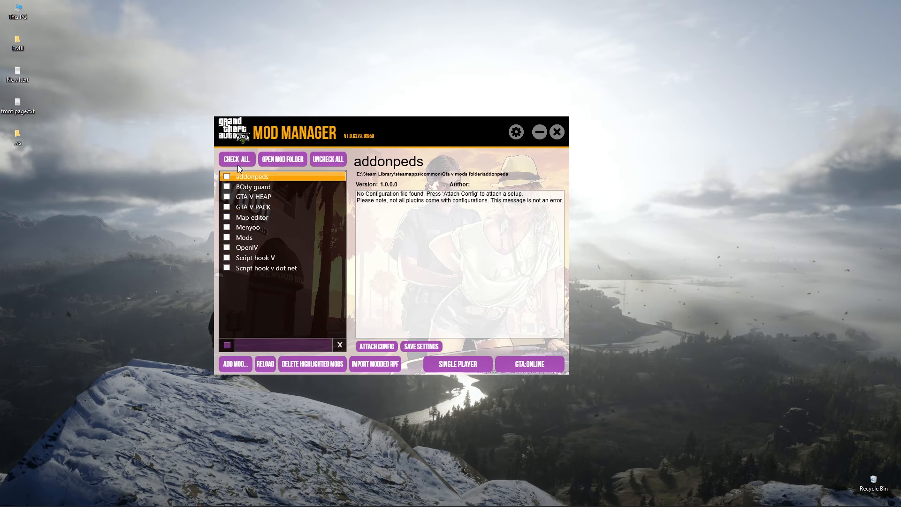
click(236, 160)
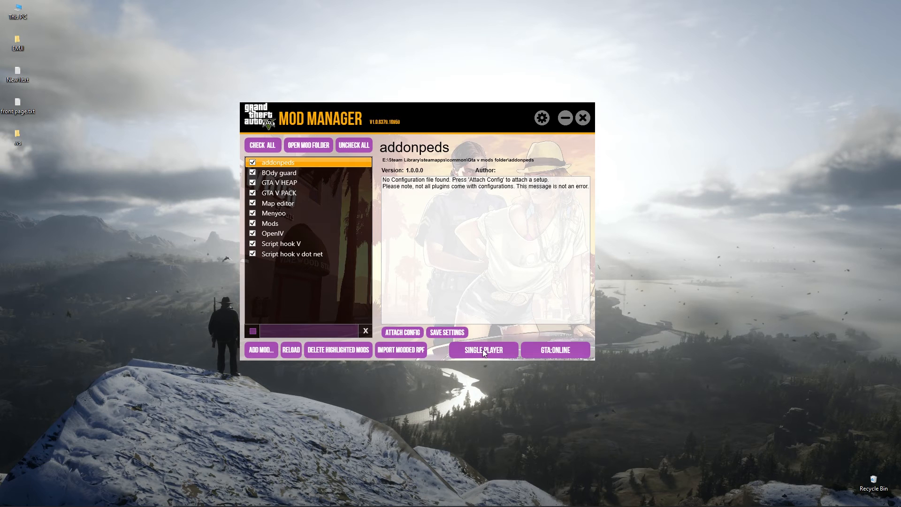
click(483, 349)
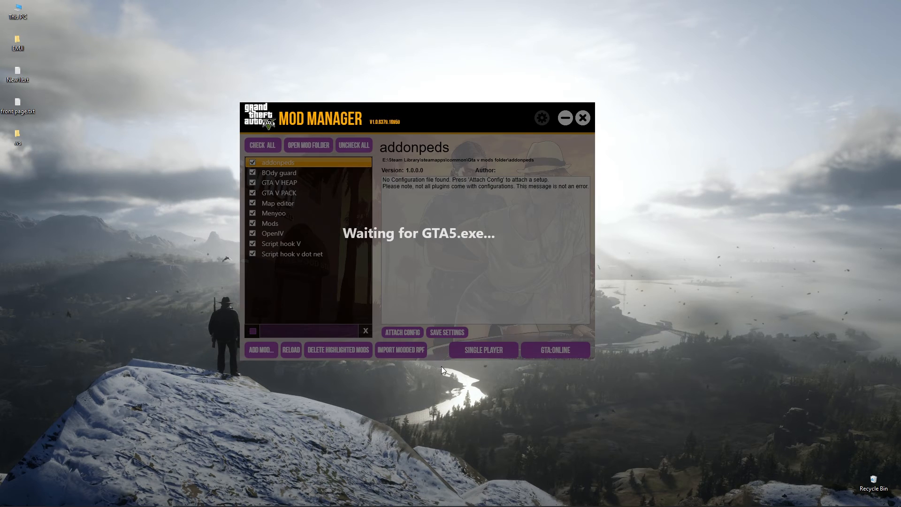
click(308, 145)
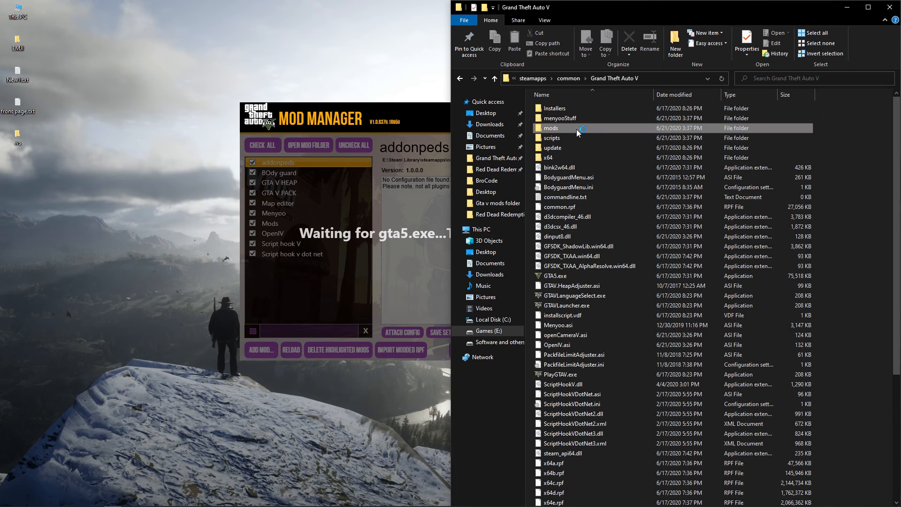
- Review the added mod files in the Grand Theft Auto V folder and dismiss the Mod Manager waiting screen
scroll(down, 3)
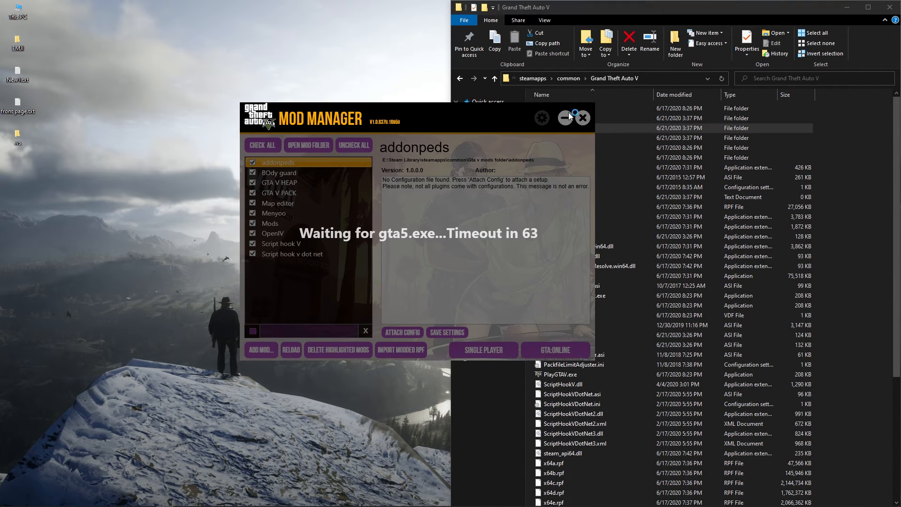
click(567, 118)
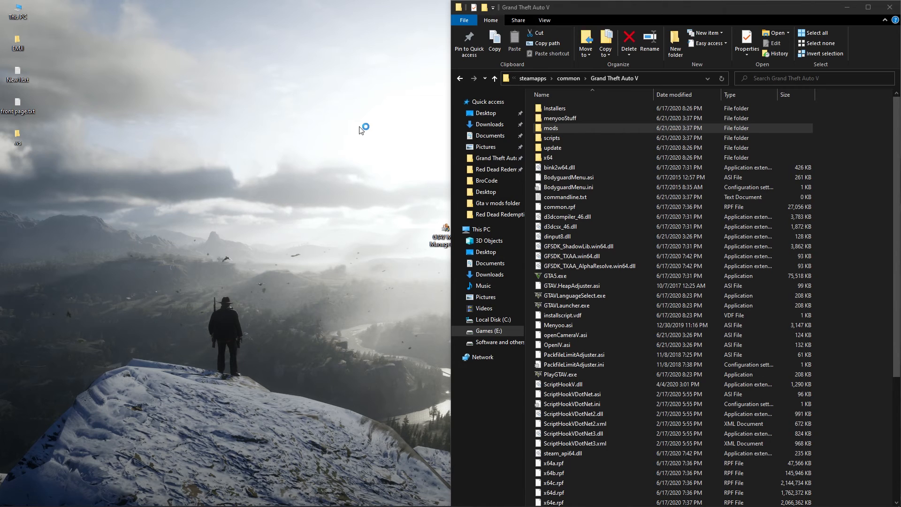
mouse_move(400, 120)
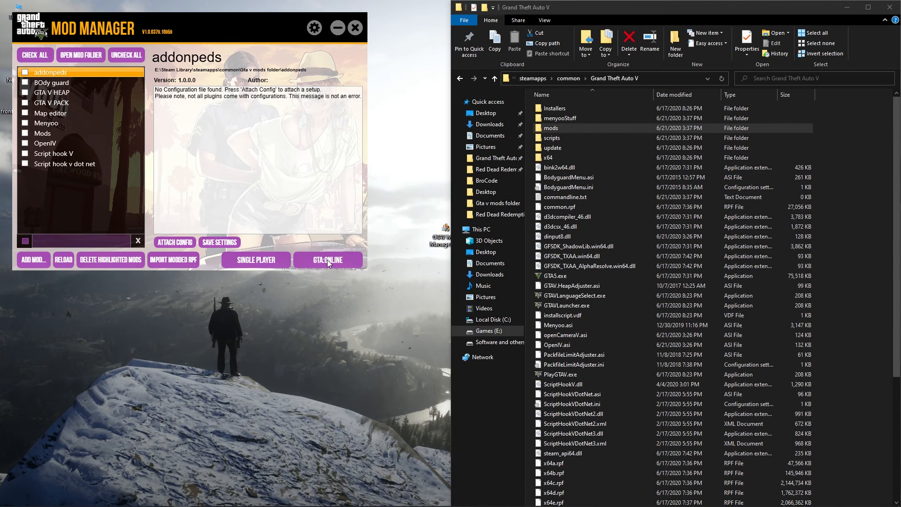
- Launch GTA Online with all mods unchecked and bring up the Rockstar Games Launcher taskbar options
click(355, 28)
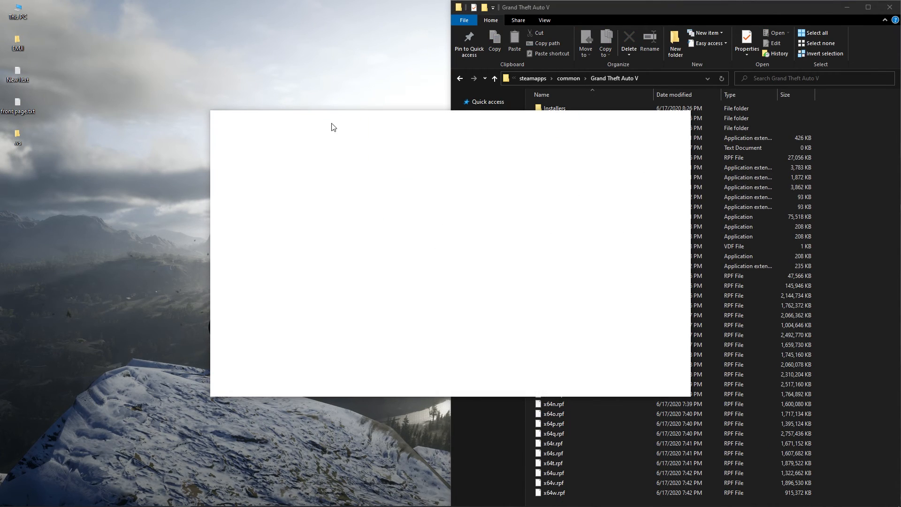
click(455, 101)
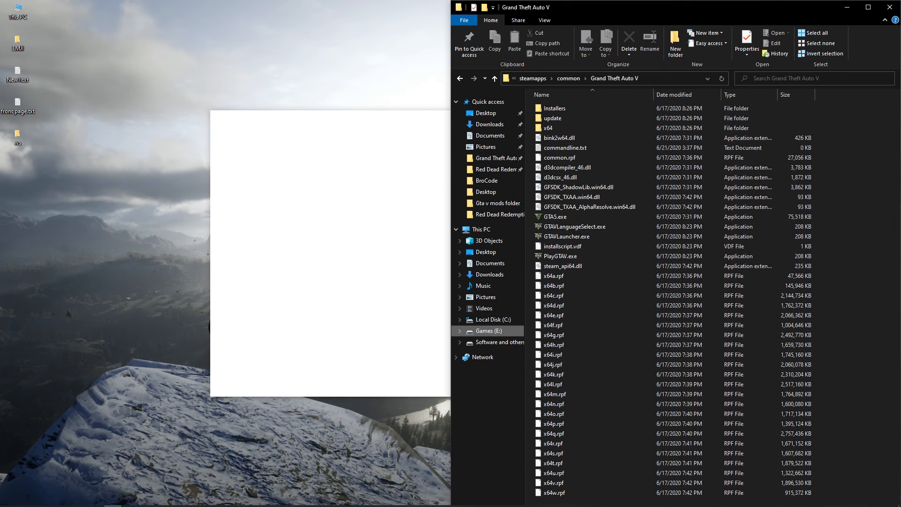
right_click(182, 502)
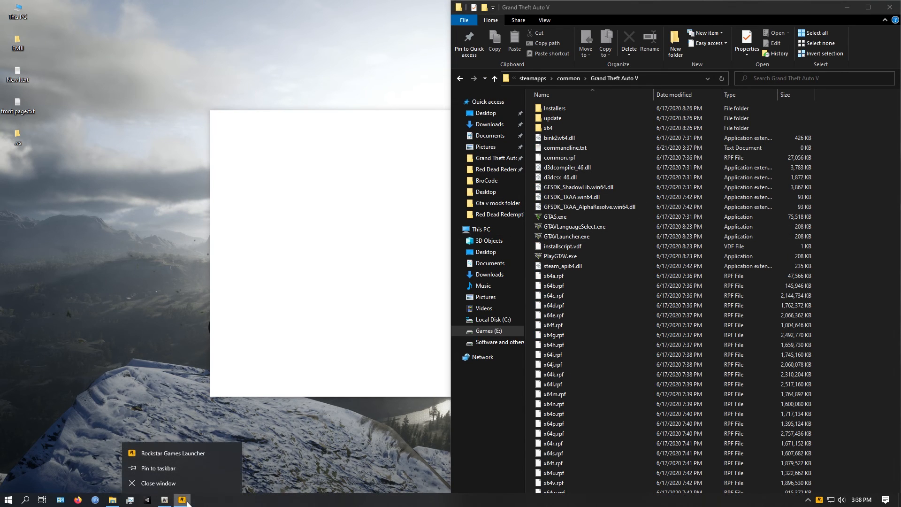